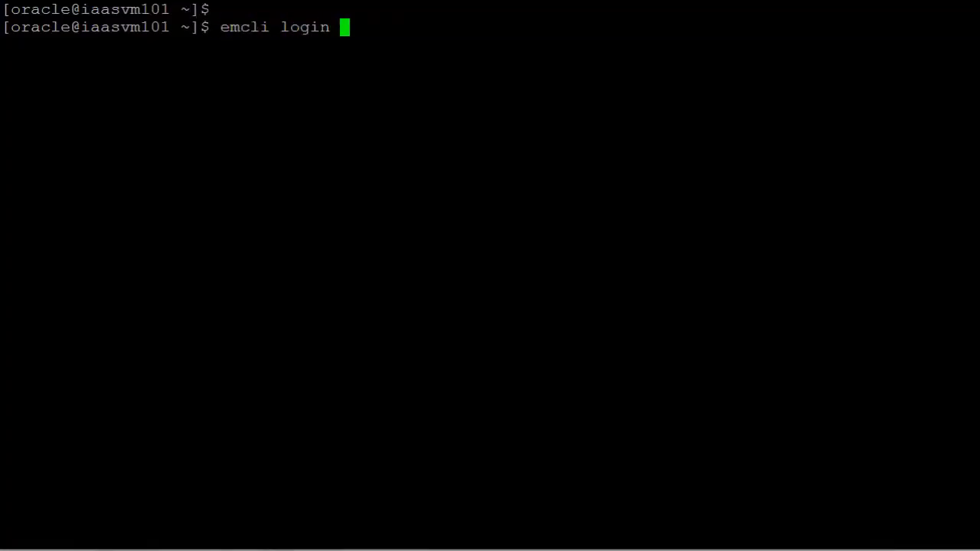
Log in to EM CLI as sysman and list the oracle_emd agent targets.
type("-username=")
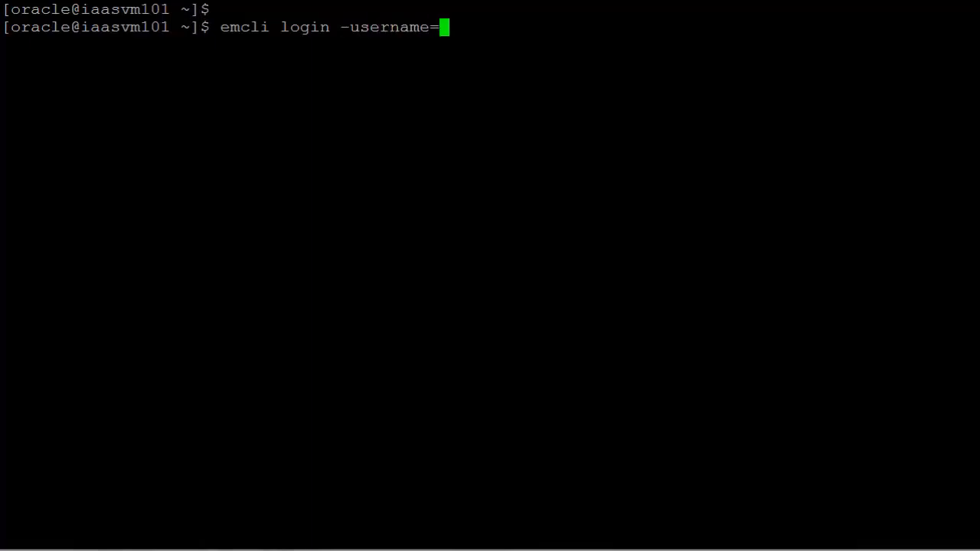
type("sysman")
type("emcli get_targets -targets=")
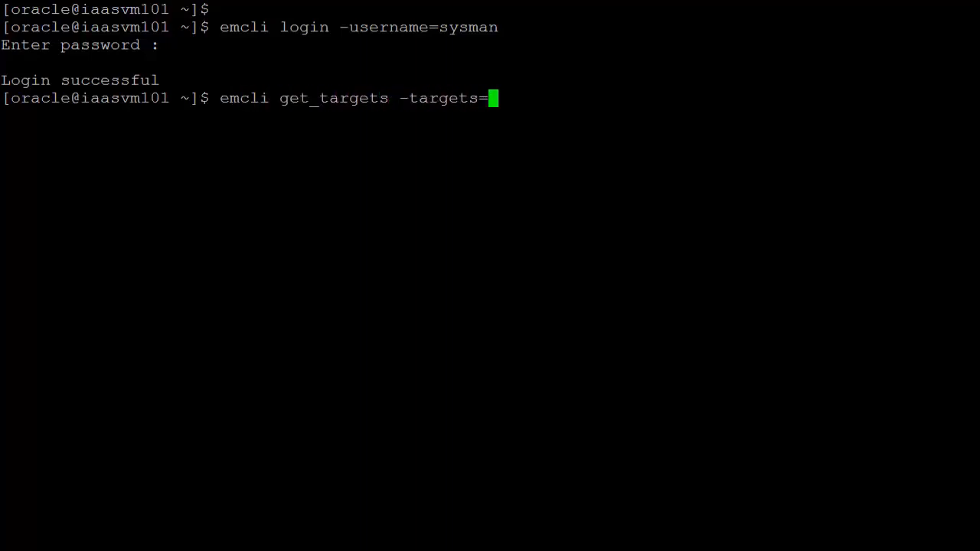
type("\"oracle_emd\"")
type("emcli")
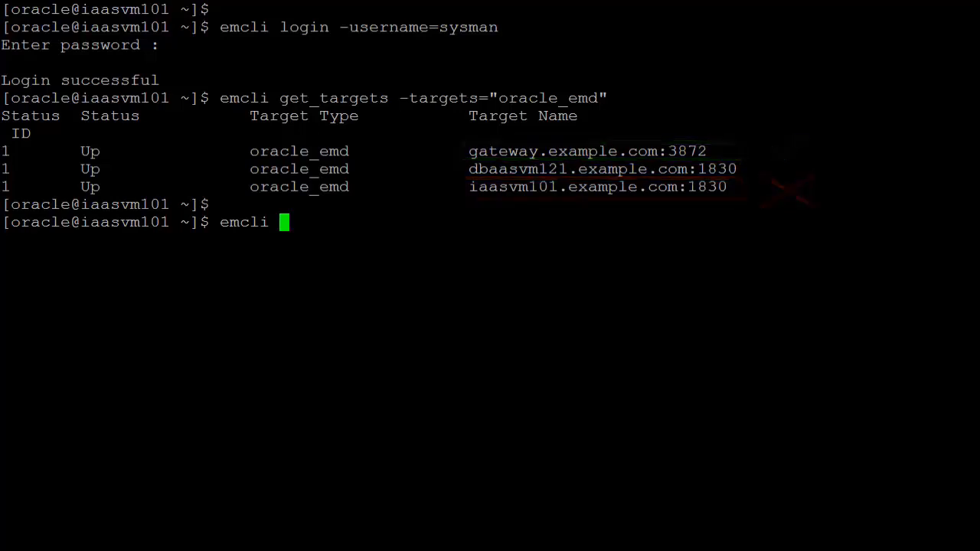
Register gateway.example.com:3872 as hybrid gateway agent via emcli register_hybridgateway_agent with -ignore_network_check.
type("register_")
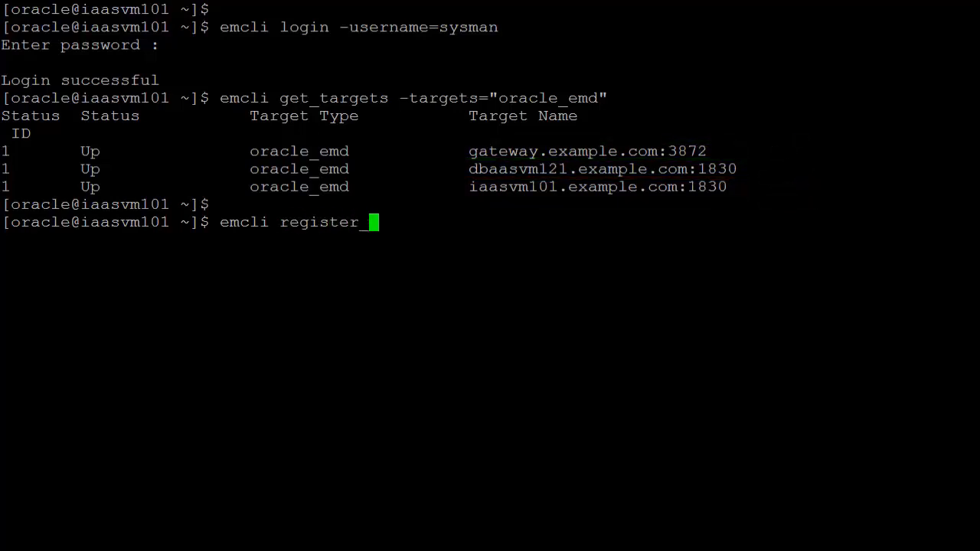
type("hybridgateway_agent \\")
type("-")
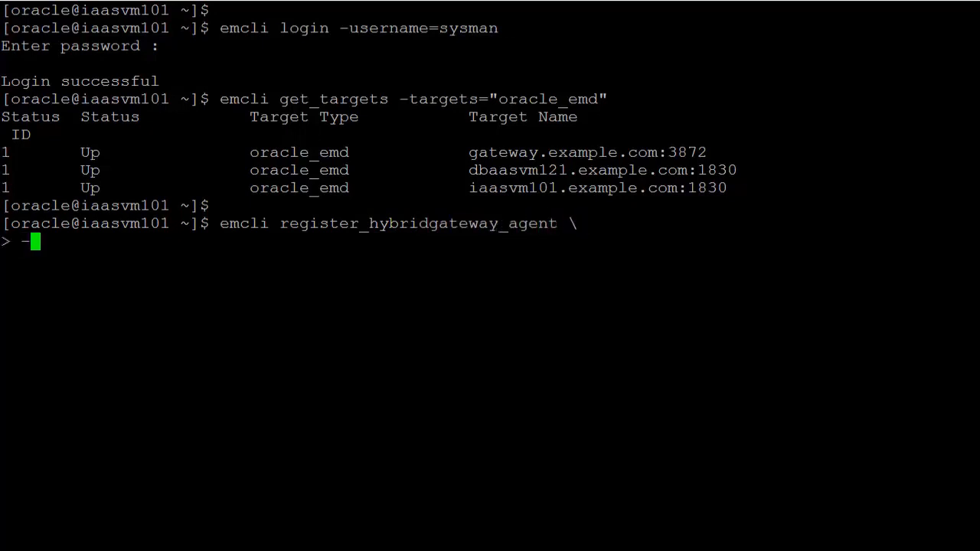
type("hybridgateway_")
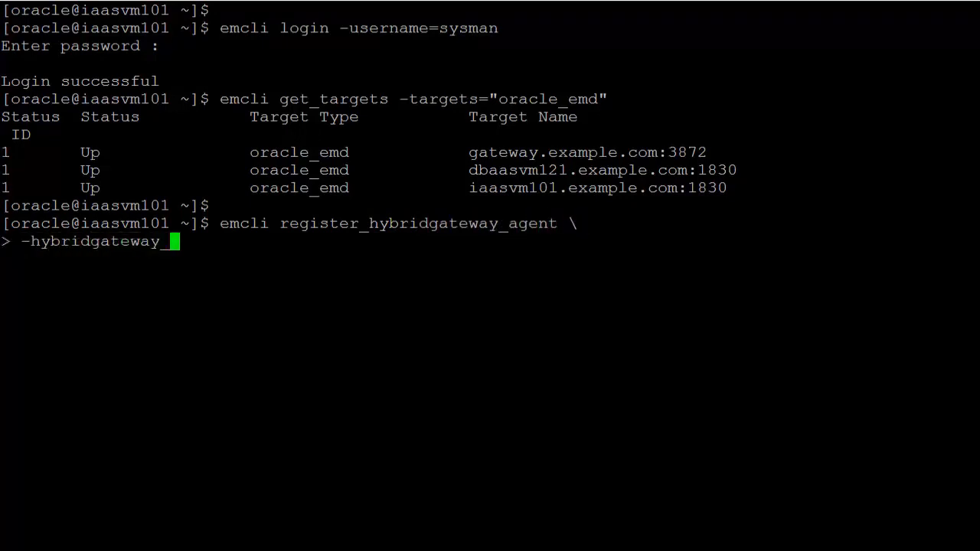
type("agent_list=\"")
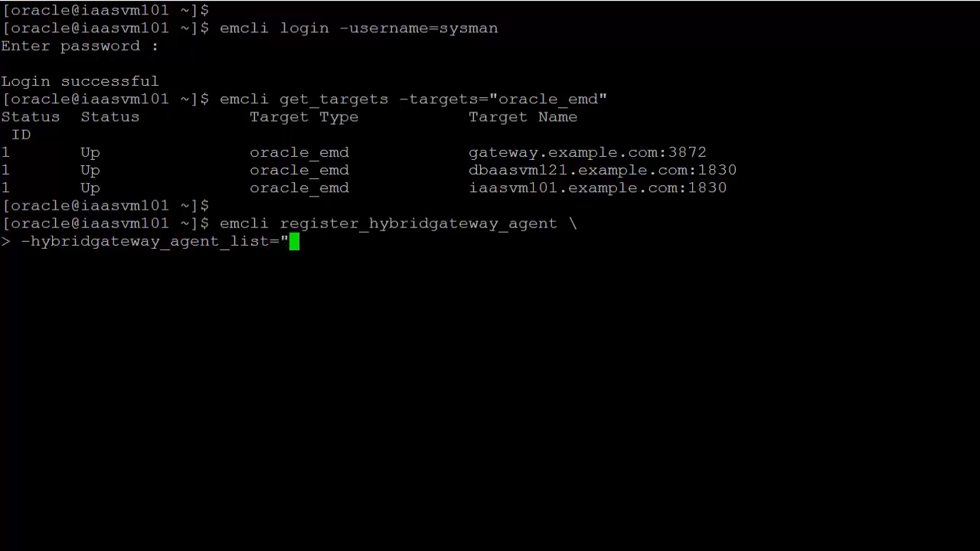
type("gateway.example.com:3872\" \\")
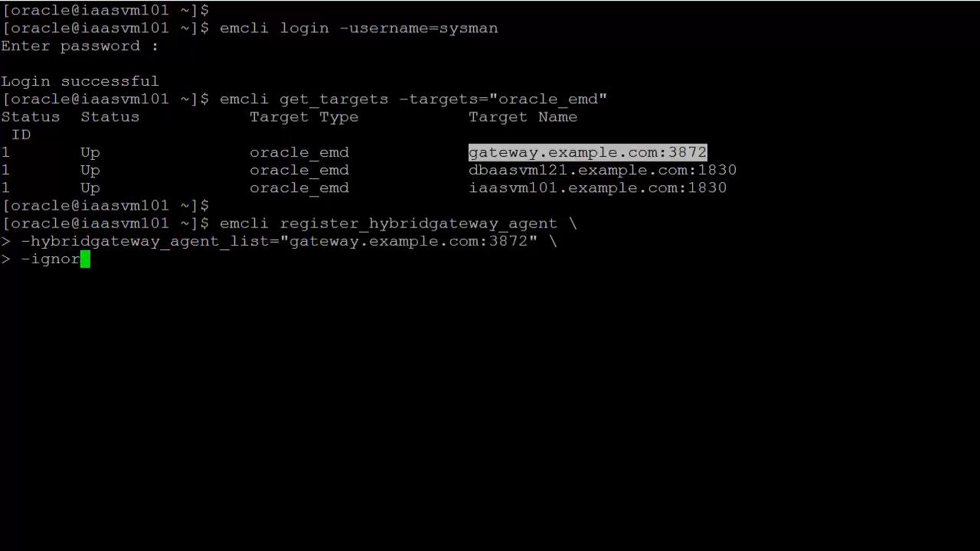
type("e_network_check")
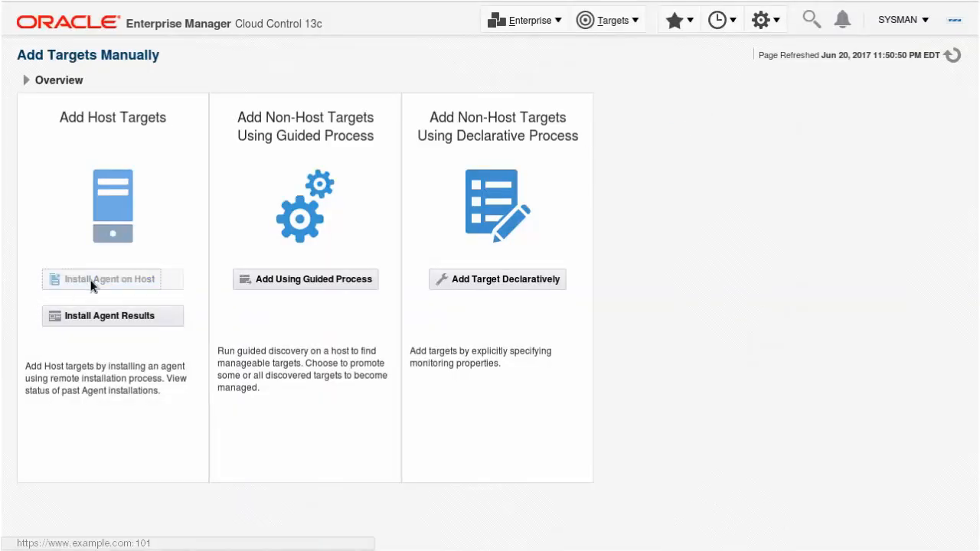
Start Install Agent on Host and add host 10.0.0.1 with platform Linux x86-64.
left_click(108, 279)
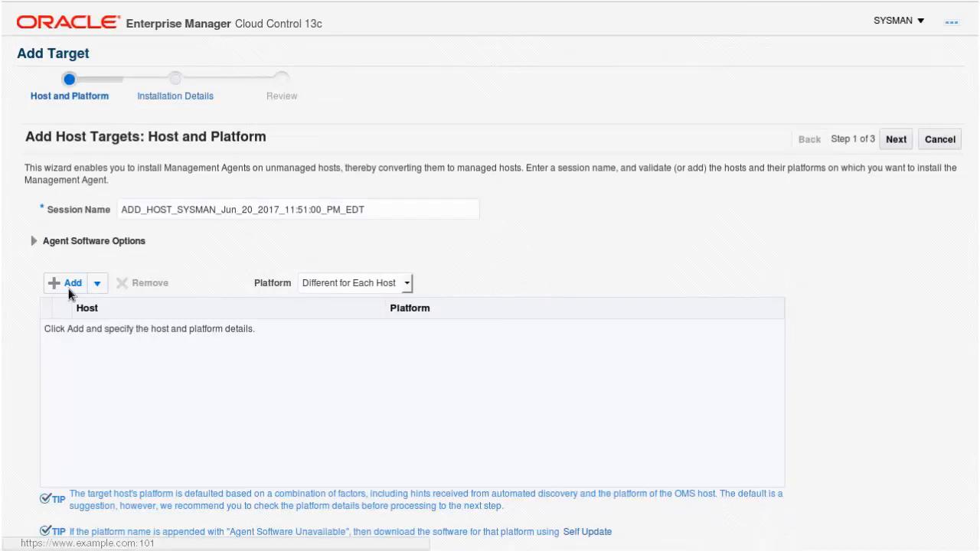
left_click(71, 283)
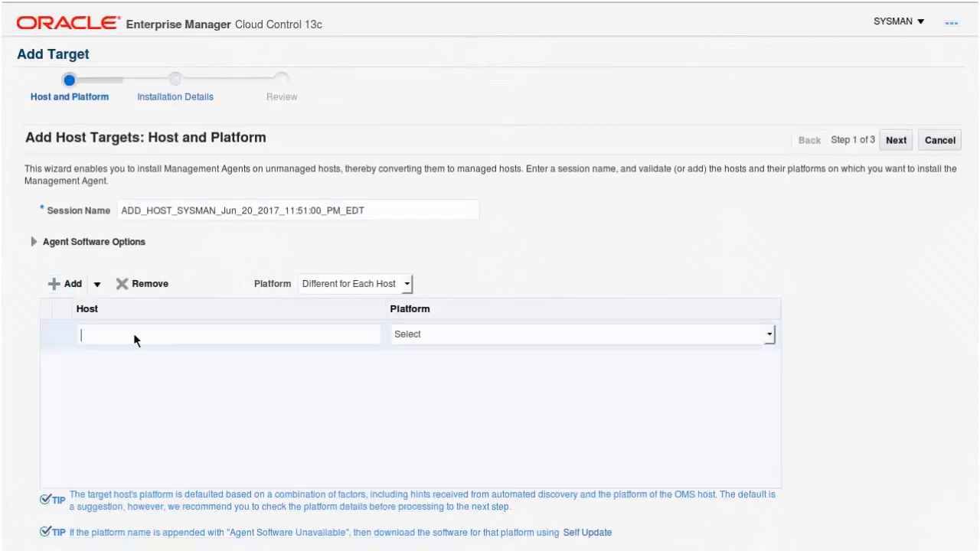
type("10.0.0.1")
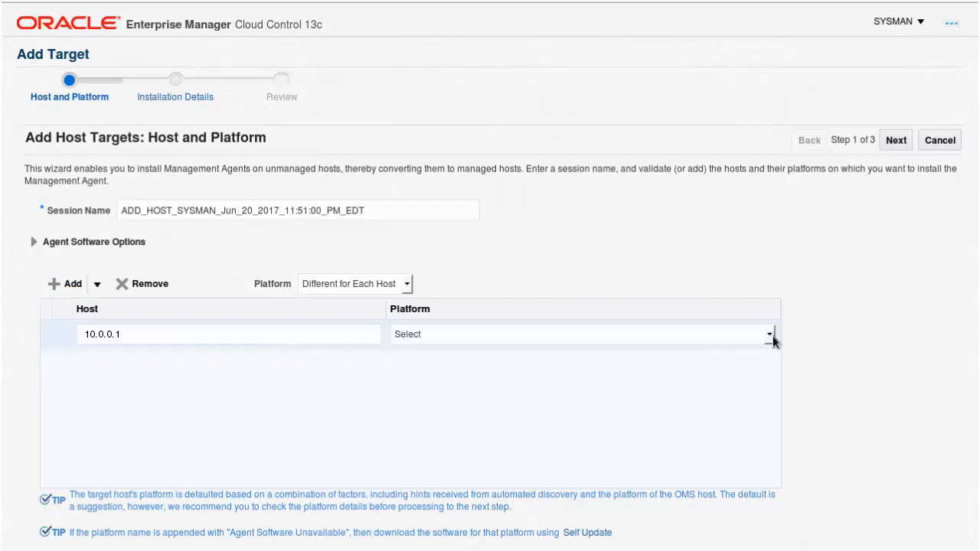
left_click(769, 334)
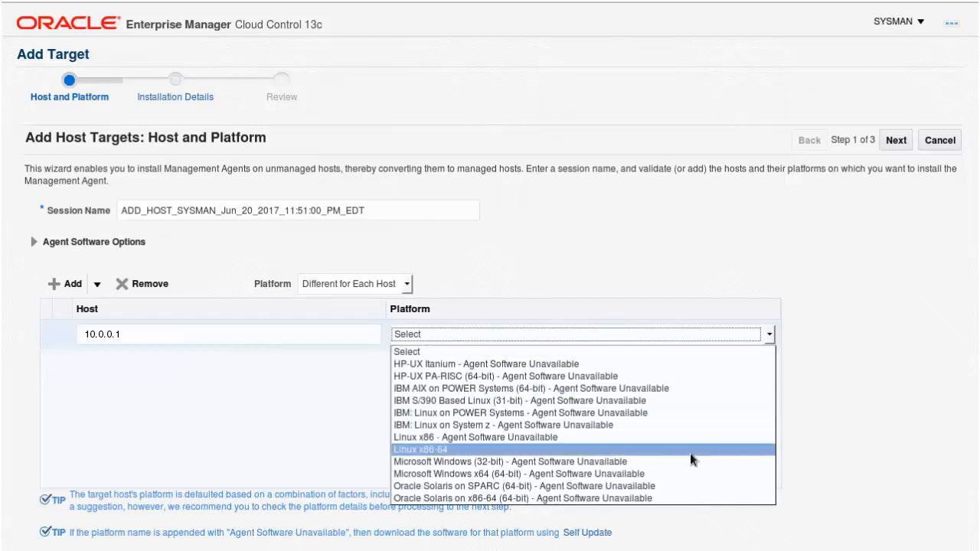
left_click(419, 449)
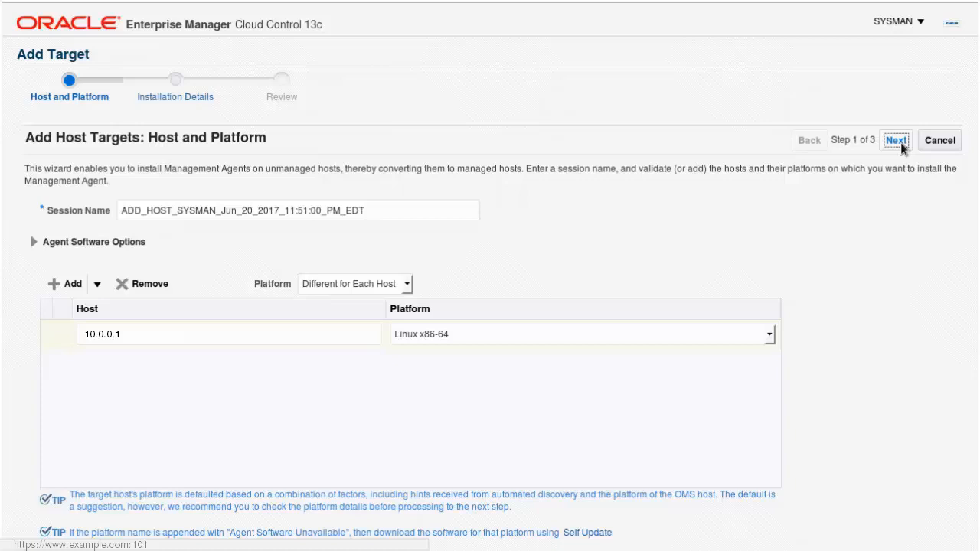
Advance the wizard and acknowledge the IP-address host name warning.
left_click(895, 140)
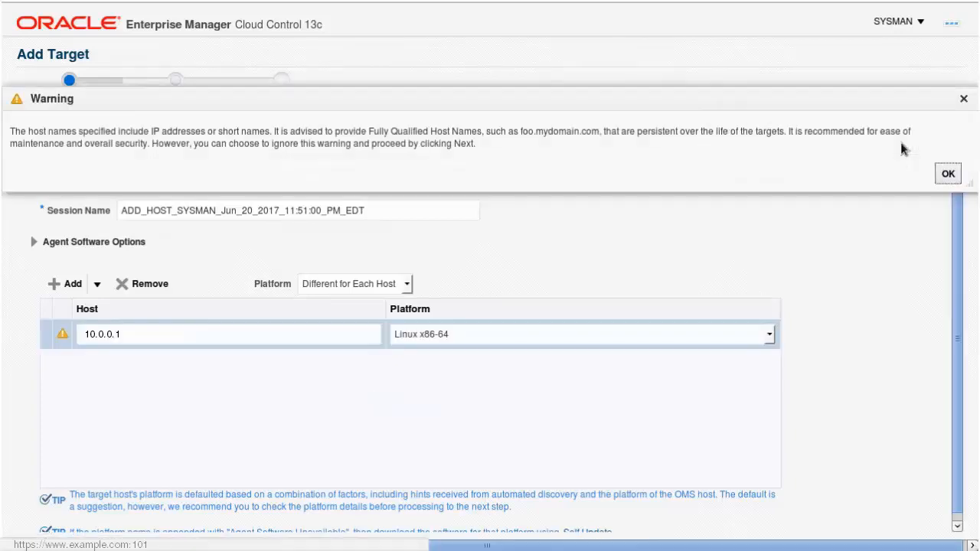
mouse_move(928, 200)
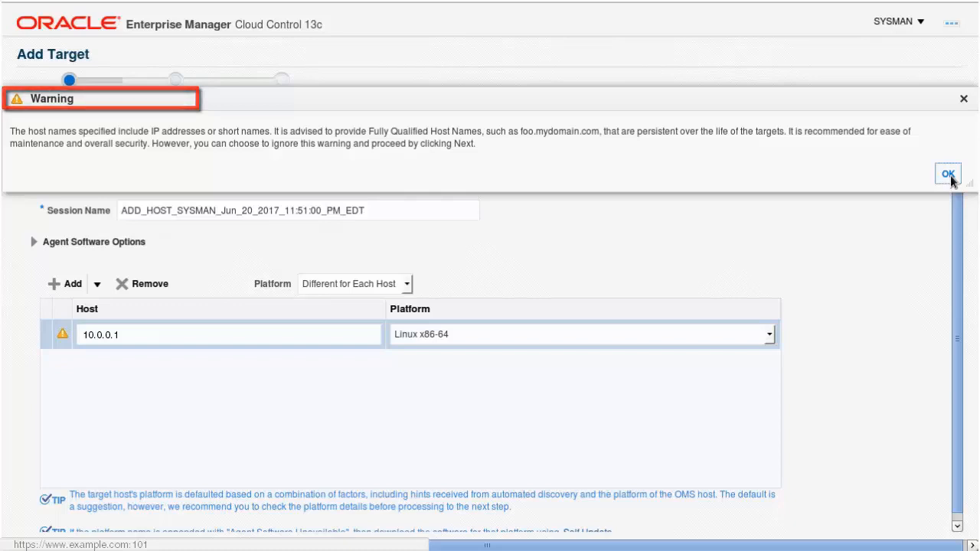
left_click(948, 174)
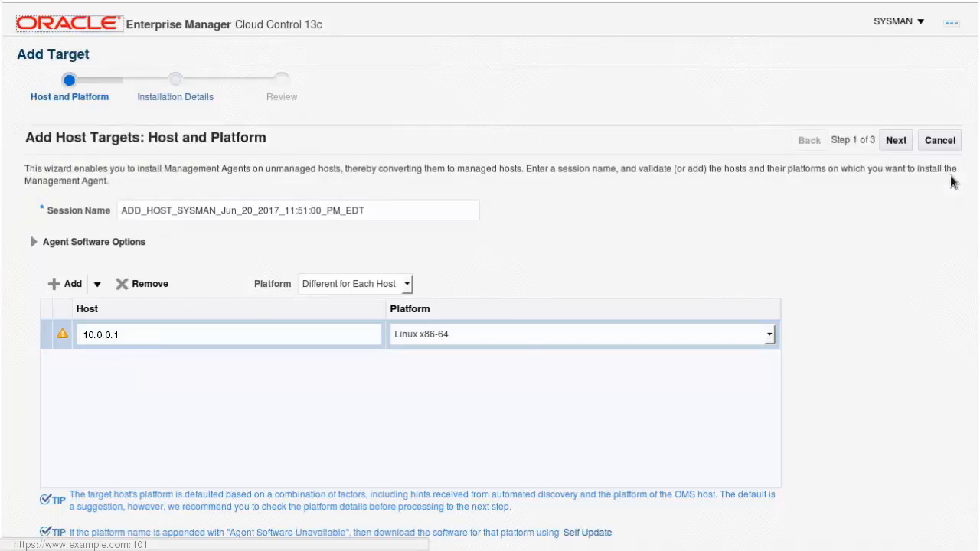
Set installation base directory /u01/app/hybridcloudagent13cr2pg1 and enable Configure Hybrid Cloud Agent.
left_click(895, 139)
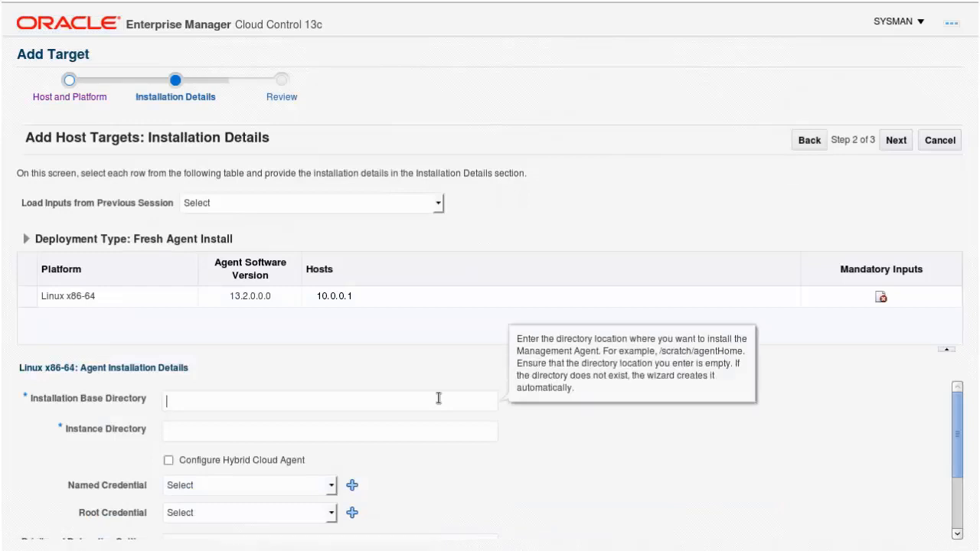
mouse_move(548, 419)
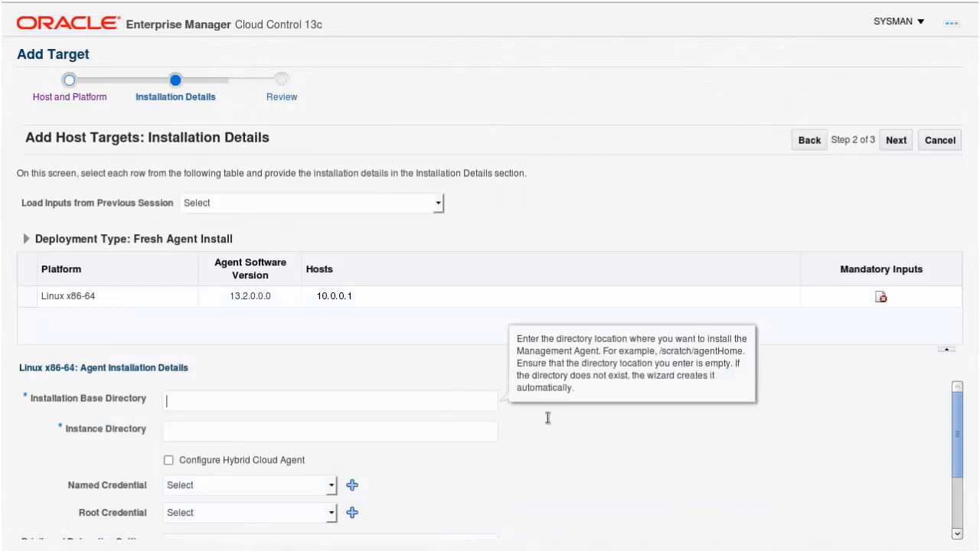
type("/u01/app")
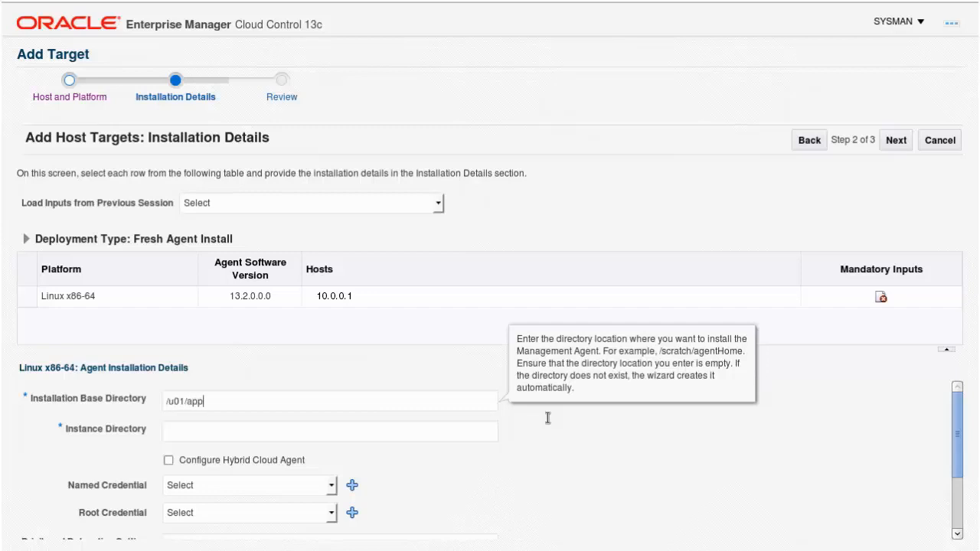
type("/hybridclouda")
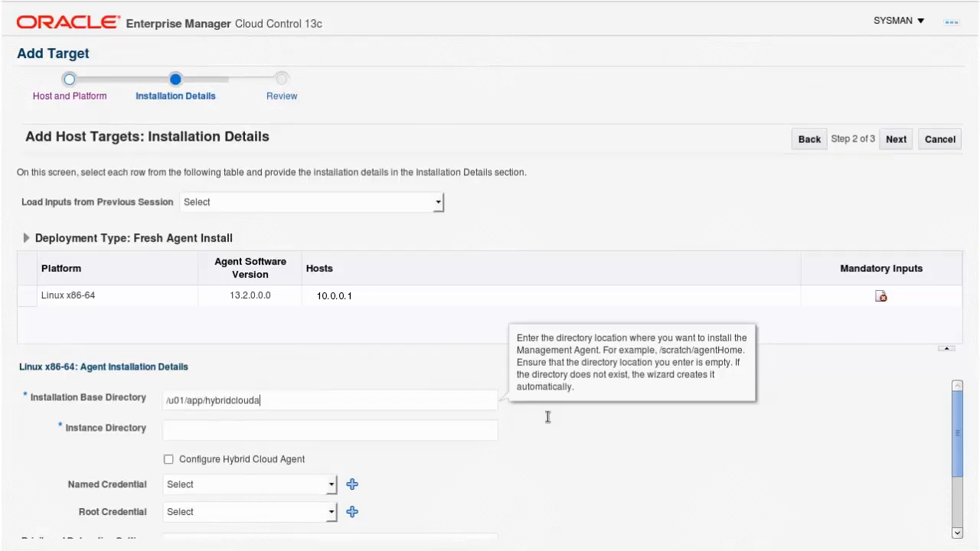
type("gent13cr2pg1")
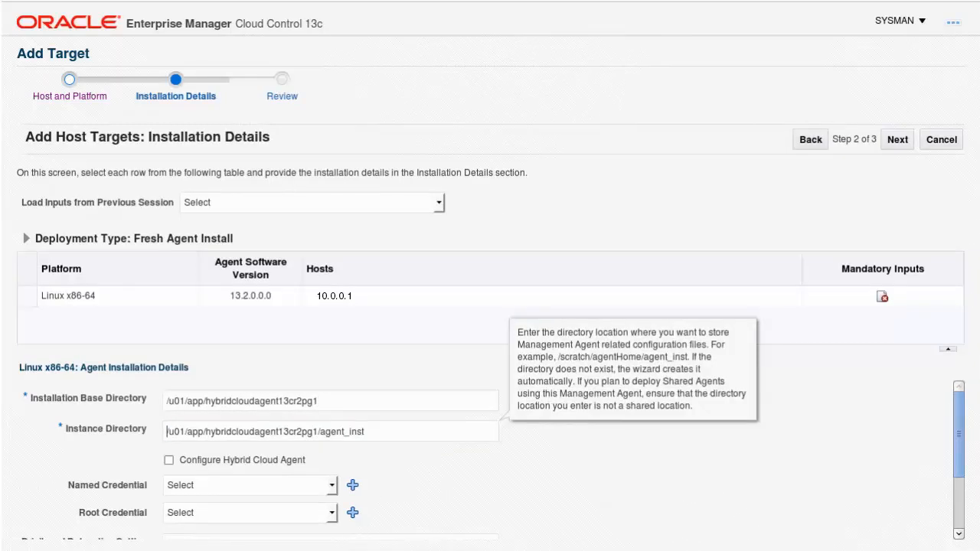
left_click(168, 460)
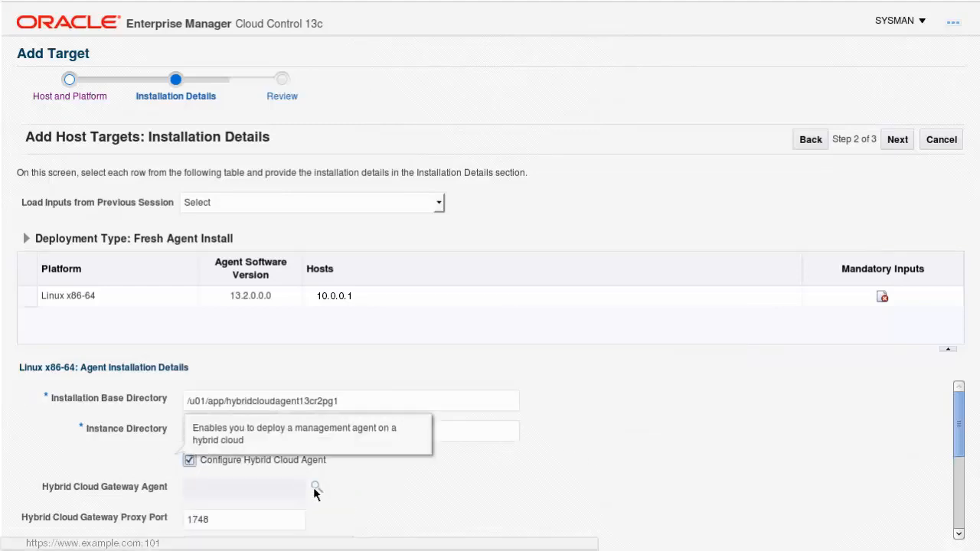
Choose gateway.example.com:3872 as the hybrid cloud gateway agent and reach the credential fields.
left_click(314, 488)
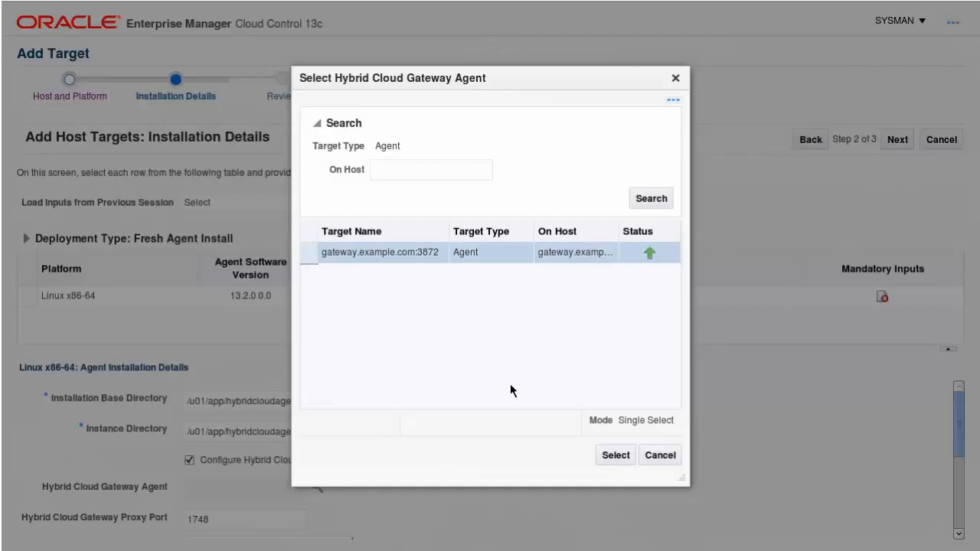
left_click(615, 455)
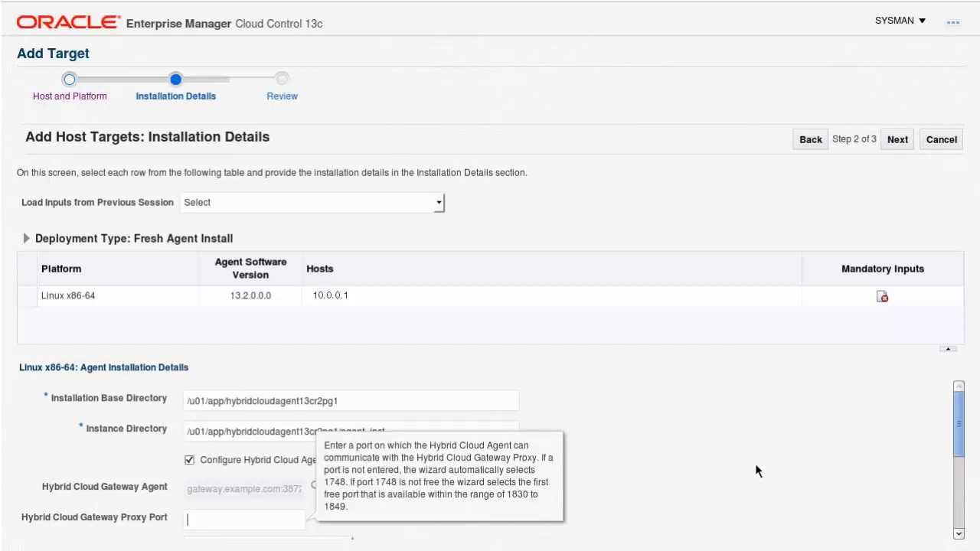
scroll("down", 3)
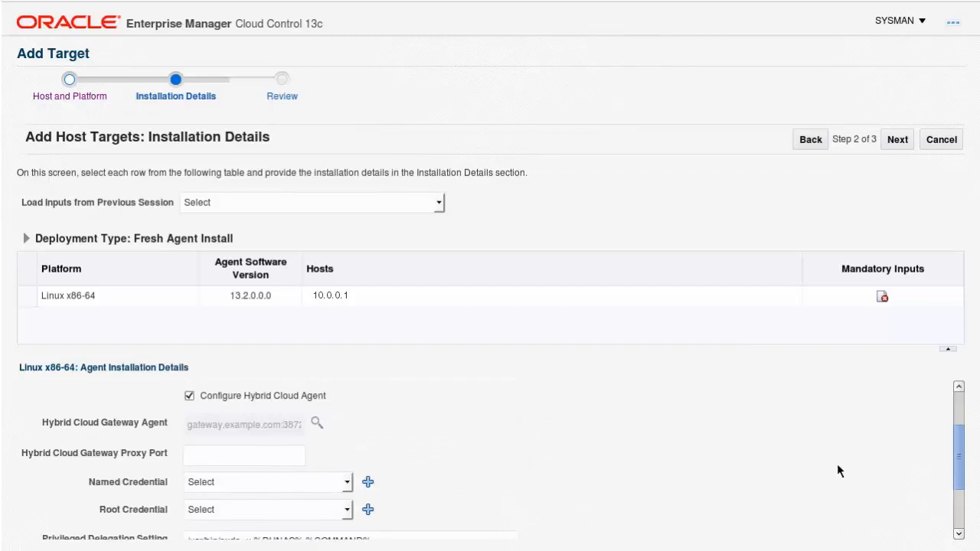
scroll("down", 3)
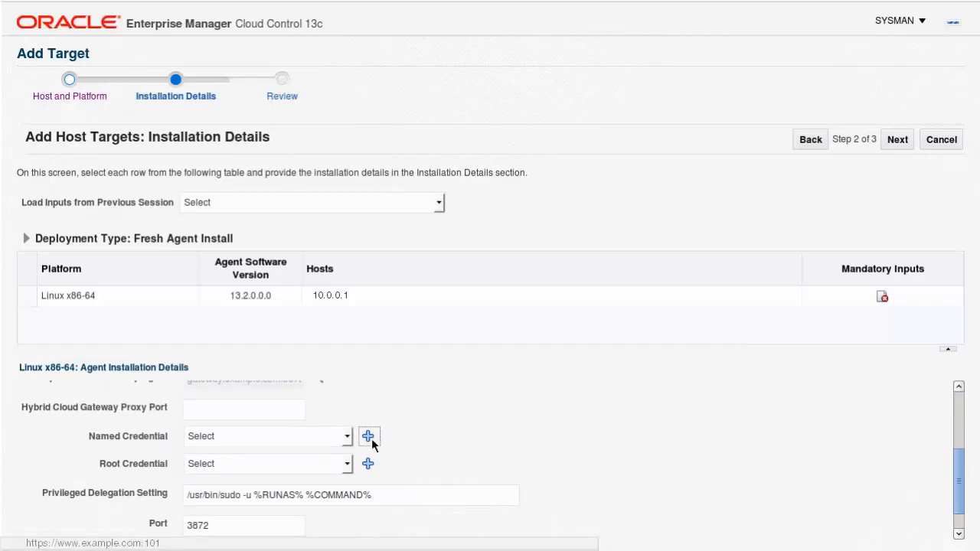
Create SSH key credential NC_HOST_V3_ORACLE for user oracle with lw_privkey.openssh as the named credential.
left_click(368, 437)
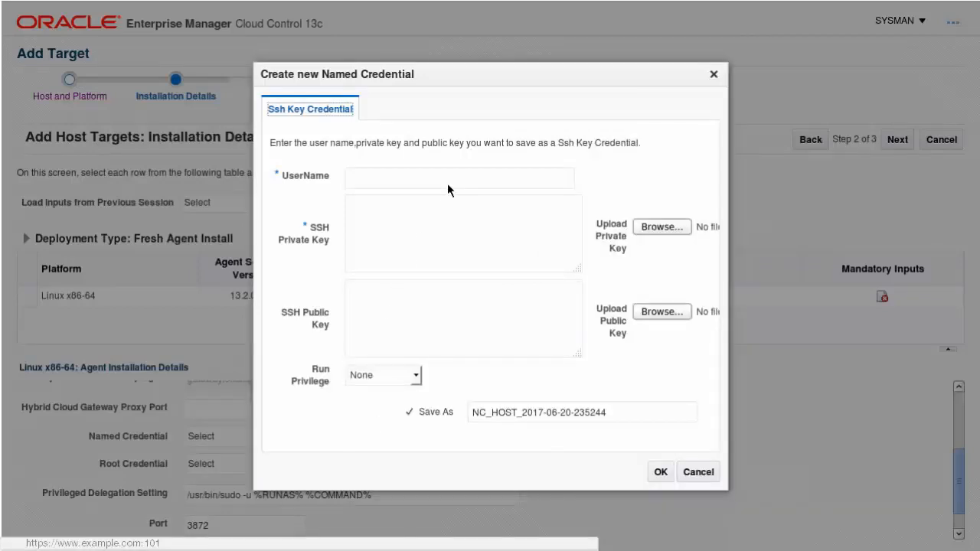
left_click(459, 178)
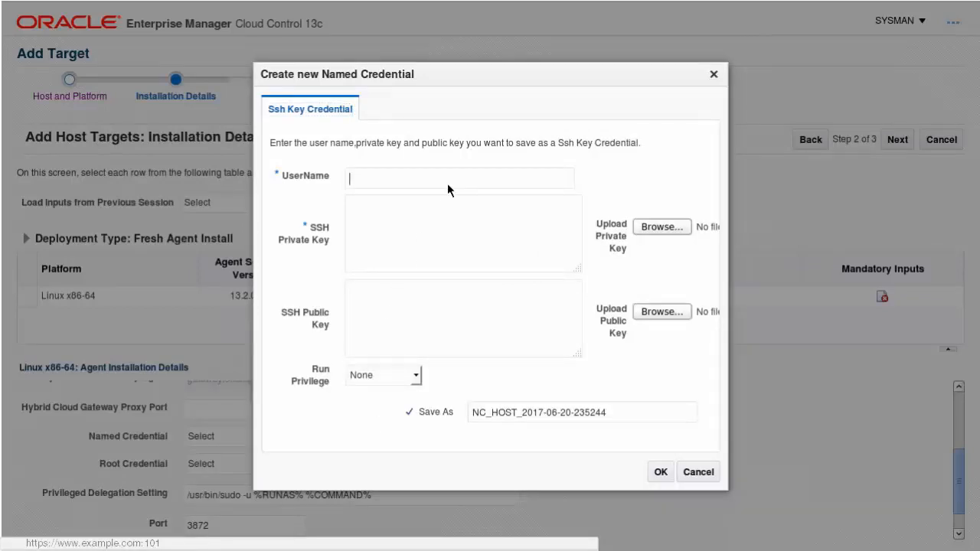
type("oracle")
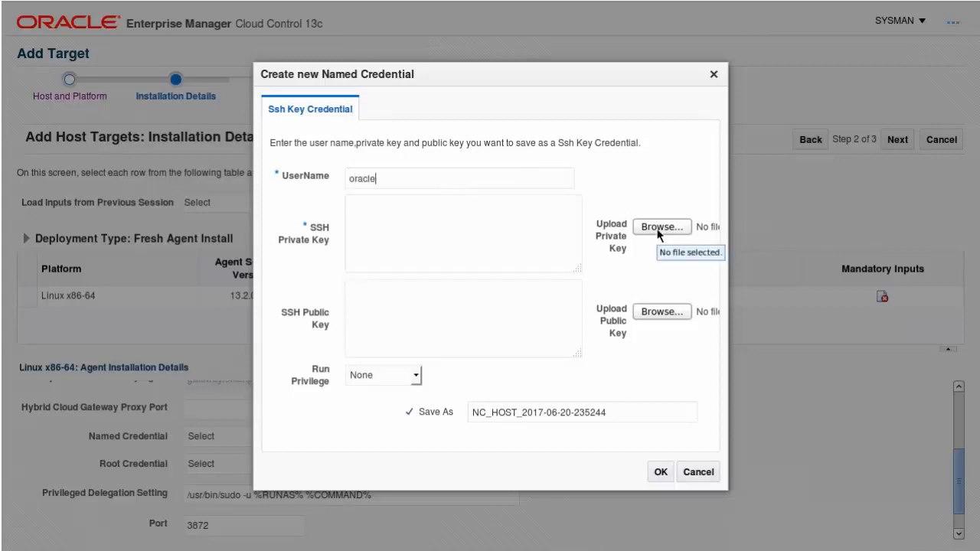
left_click(662, 226)
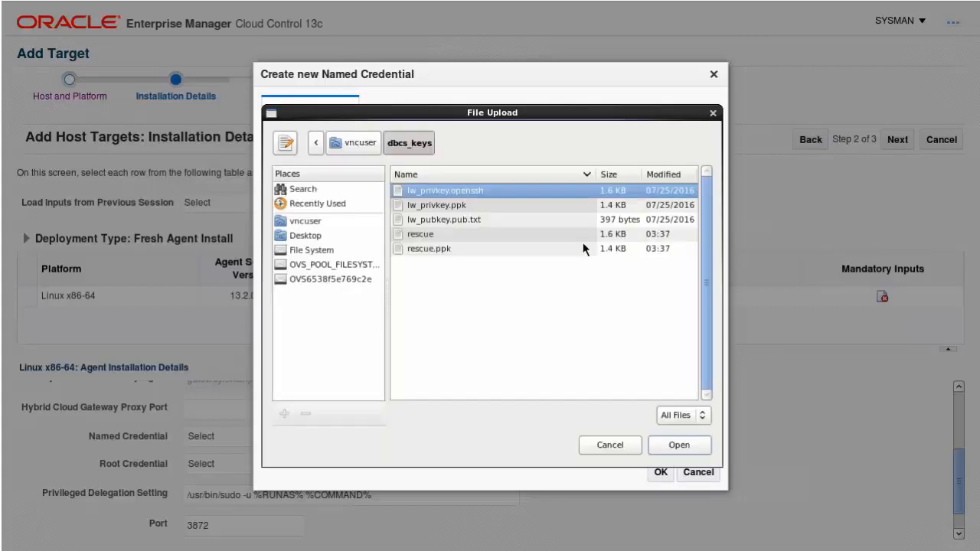
left_click(678, 445)
type("NC_HOST_V3")
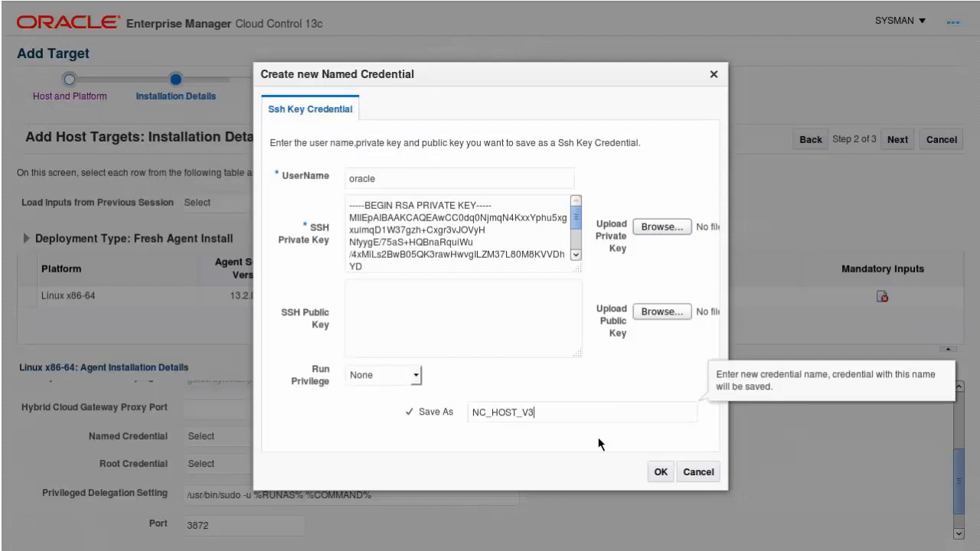
type("_ORACLE")
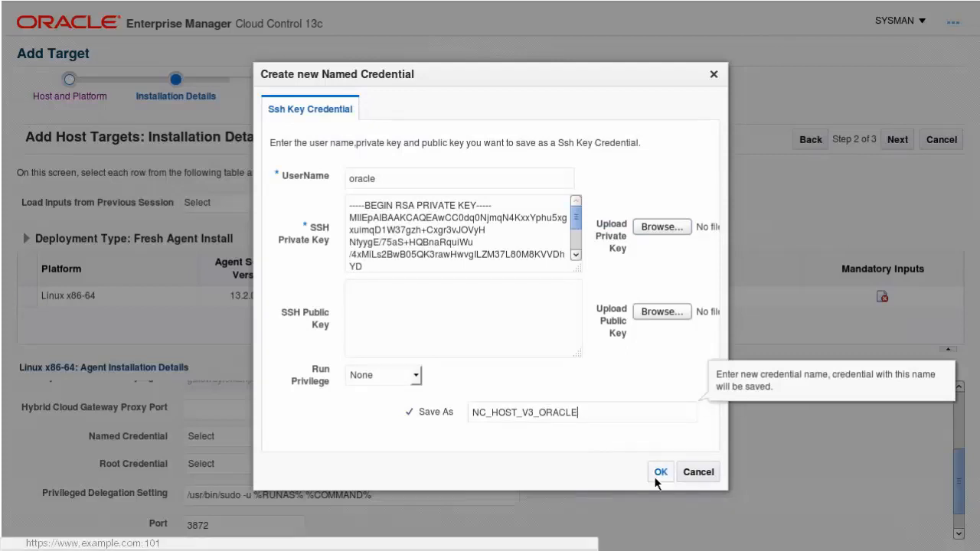
left_click(661, 471)
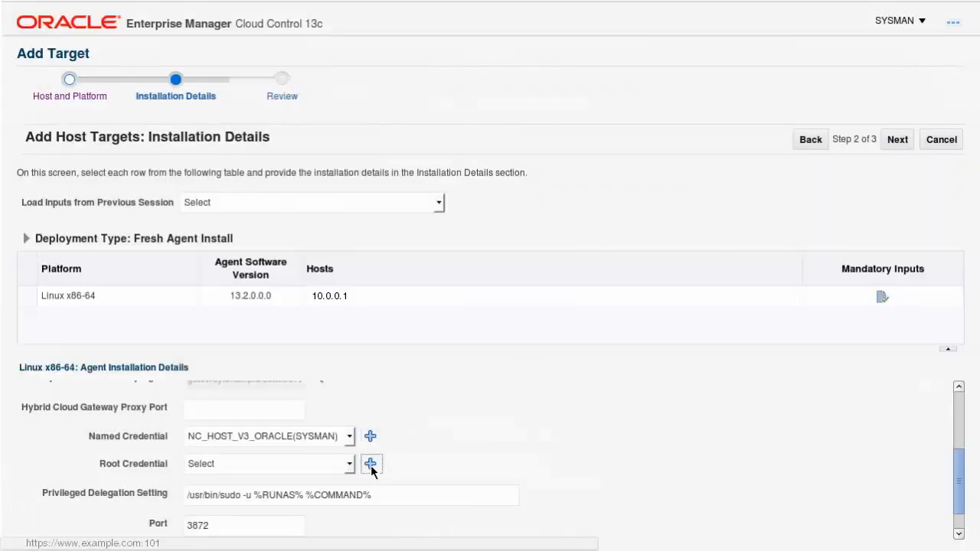
Create a root credential for user opc with its private key, using sudo to run as root.
left_click(371, 464)
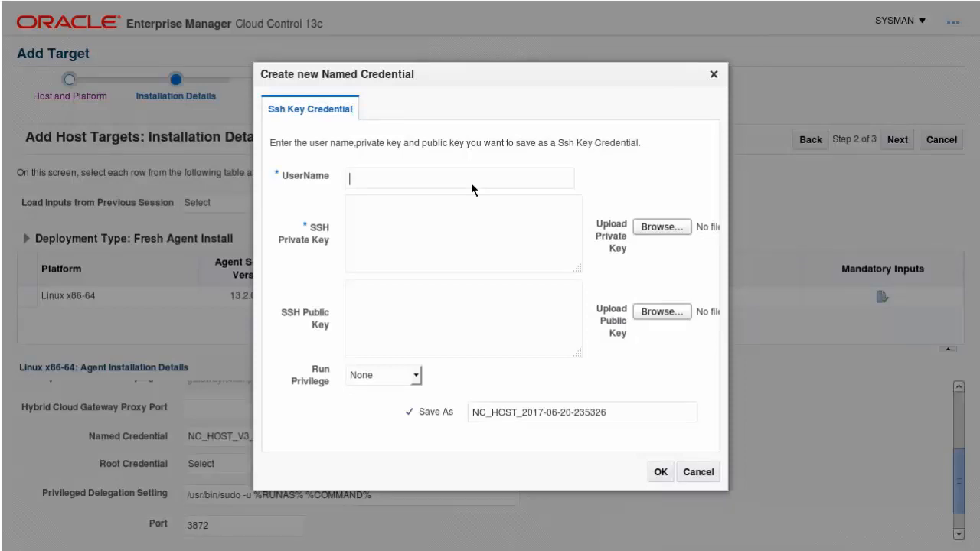
type("opc")
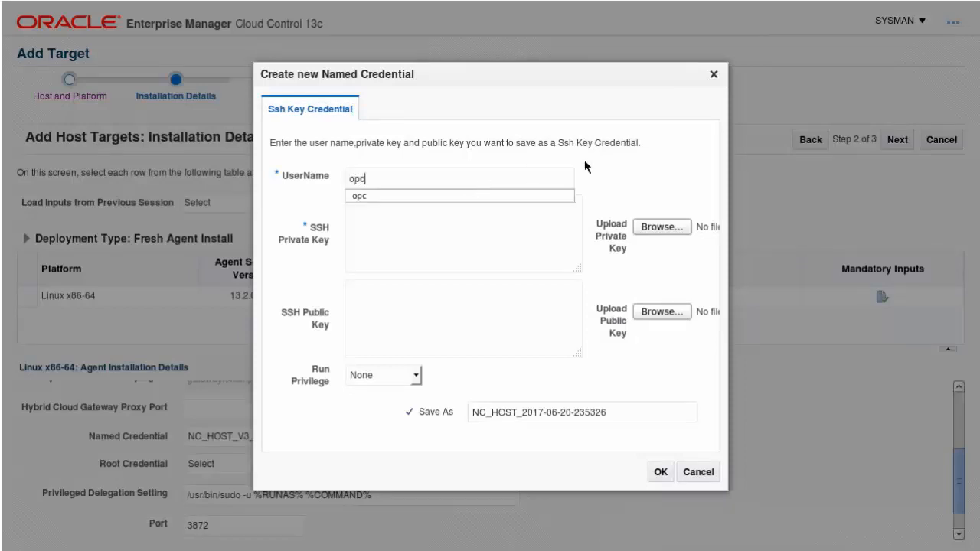
left_click(661, 226)
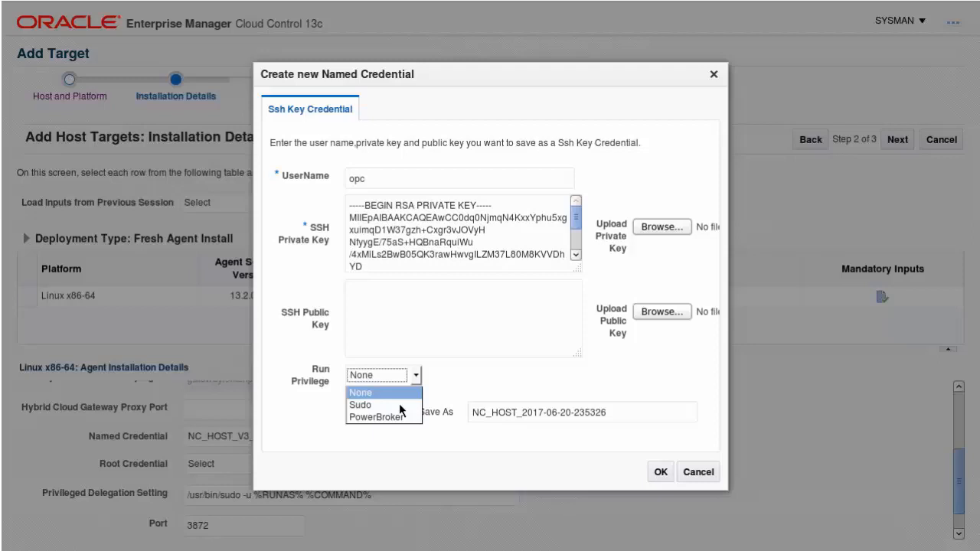
left_click(360, 405)
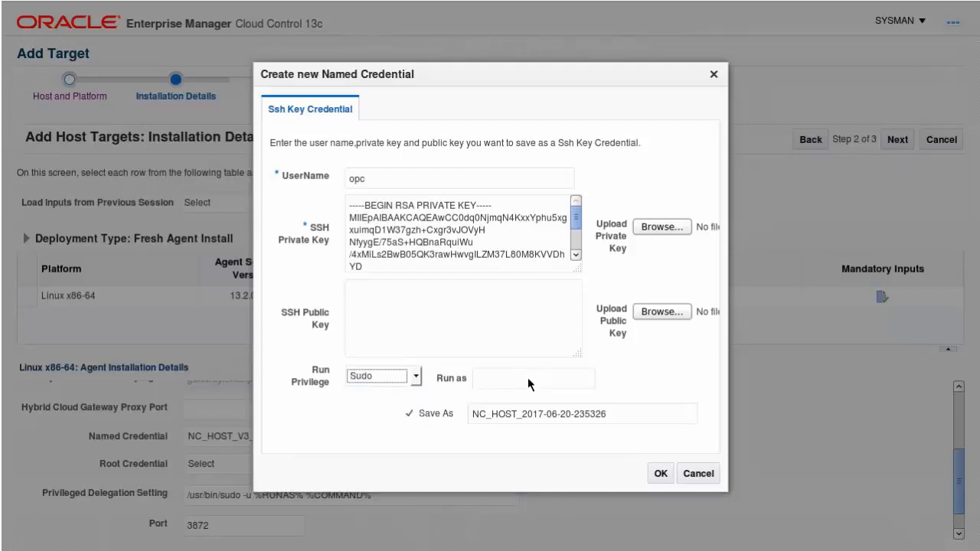
type("root")
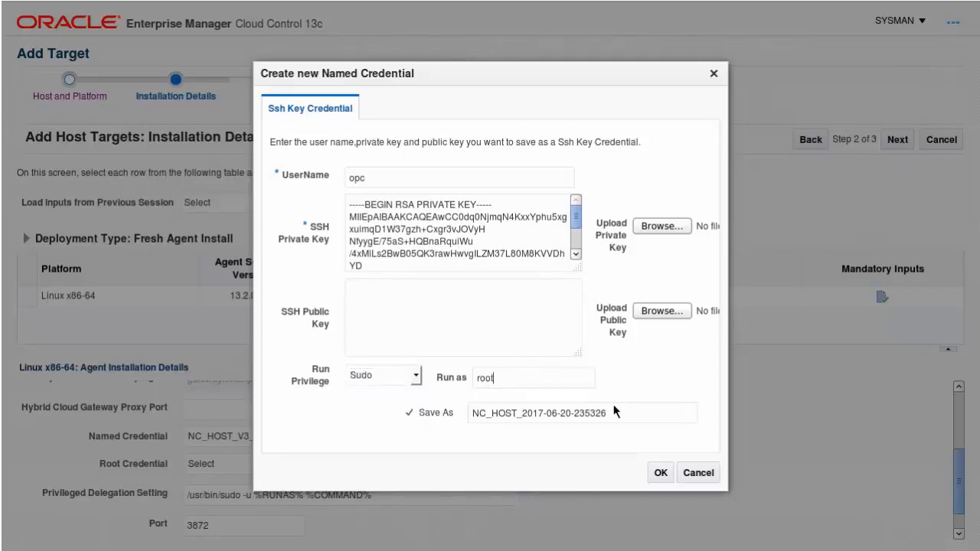
left_click(660, 472)
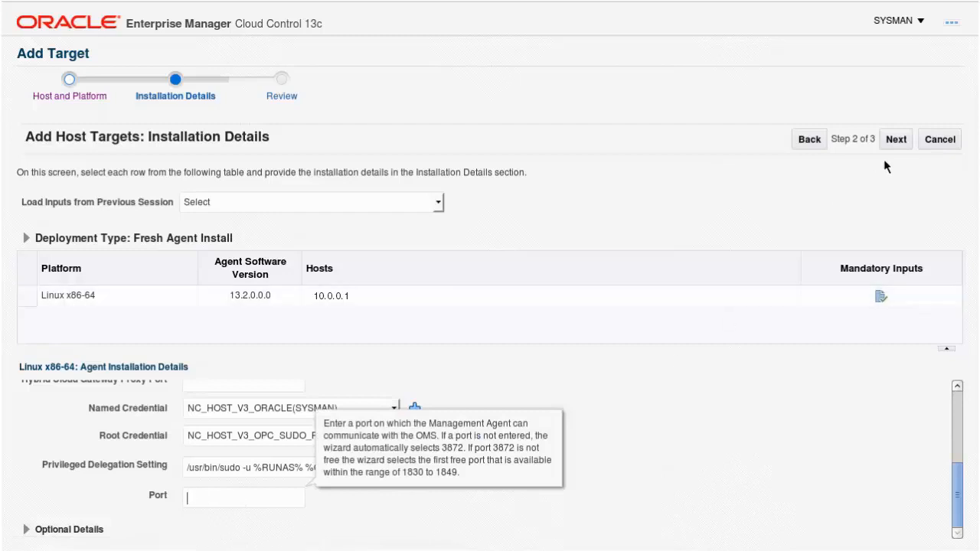
mouse_move(897, 139)
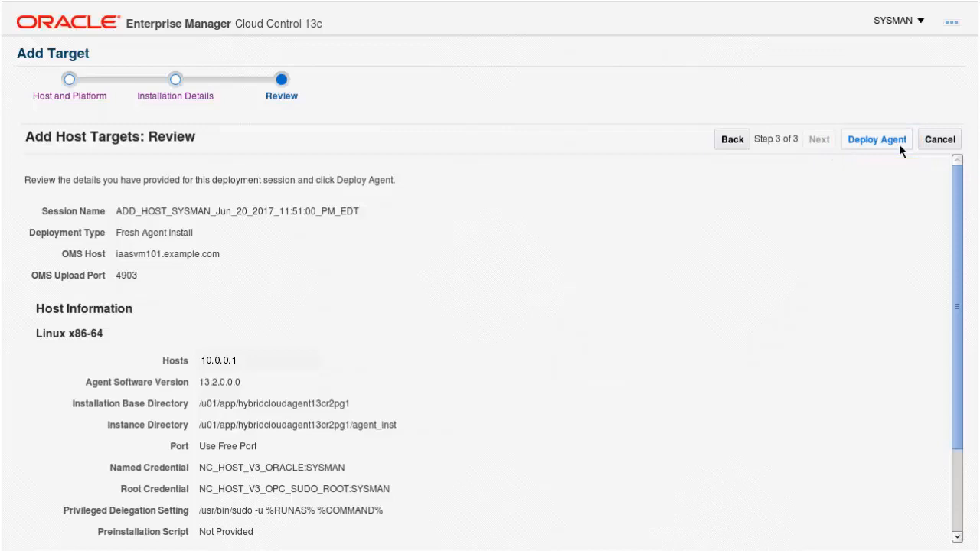
Deploy the agent to host 10.0.0.1 from the Review step.
left_click(877, 139)
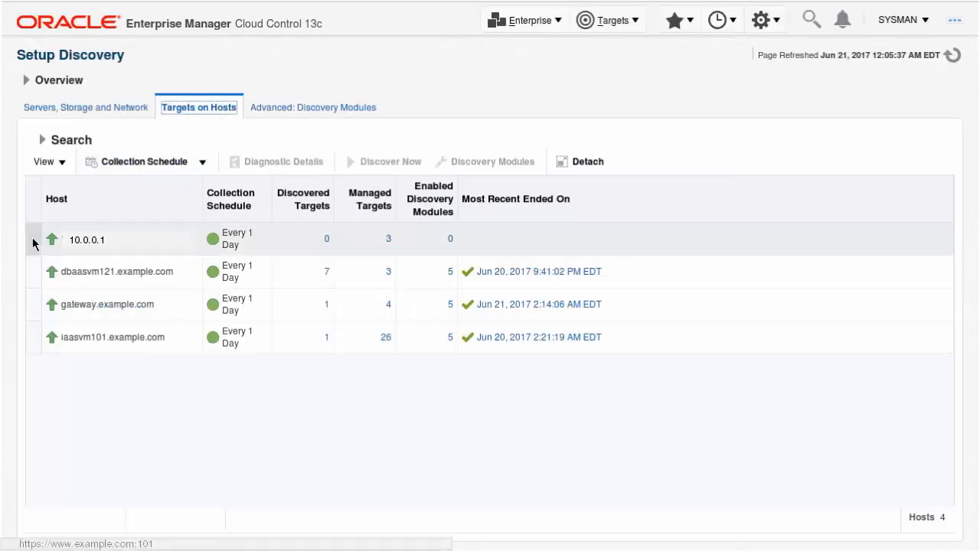
Run Discover Now on host 10.0.0.1 and confirm the discovery.
left_click(87, 239)
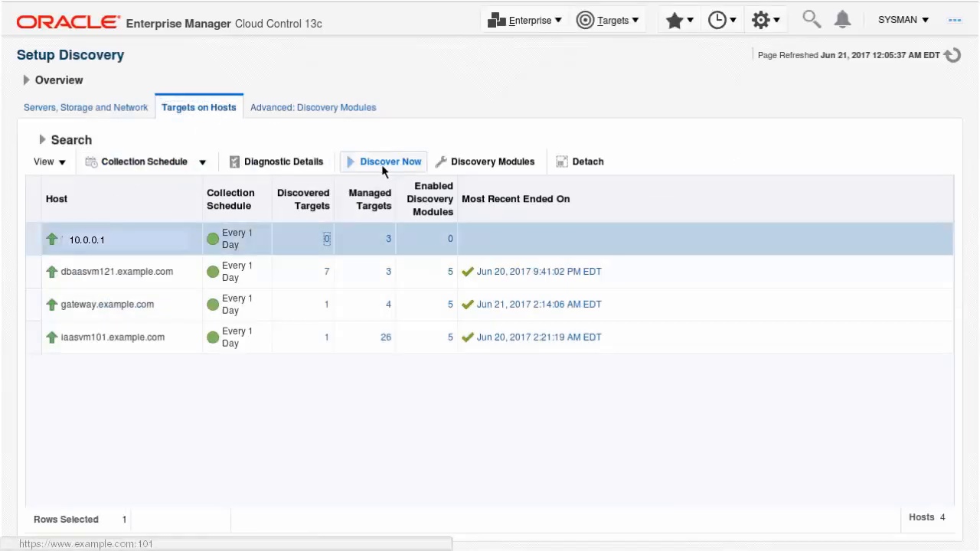
left_click(389, 162)
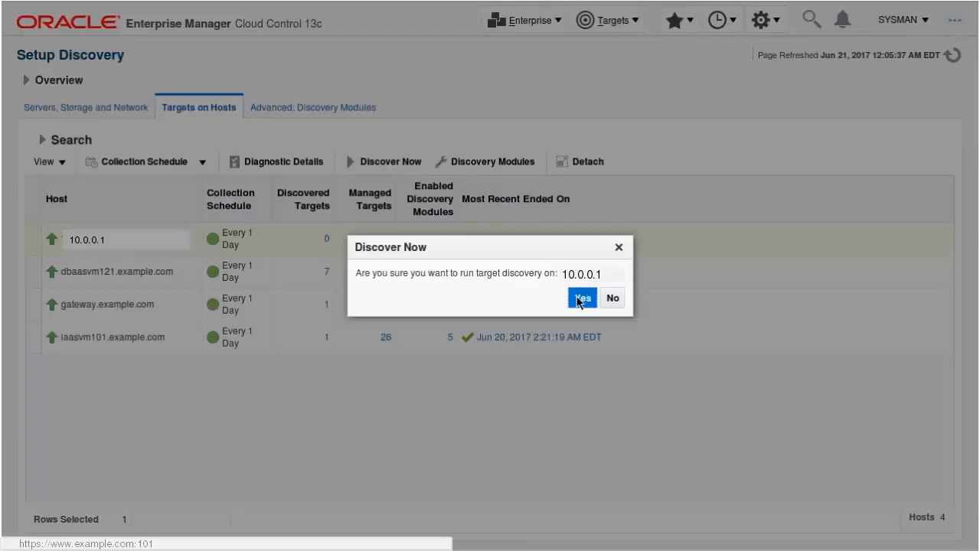
left_click(582, 298)
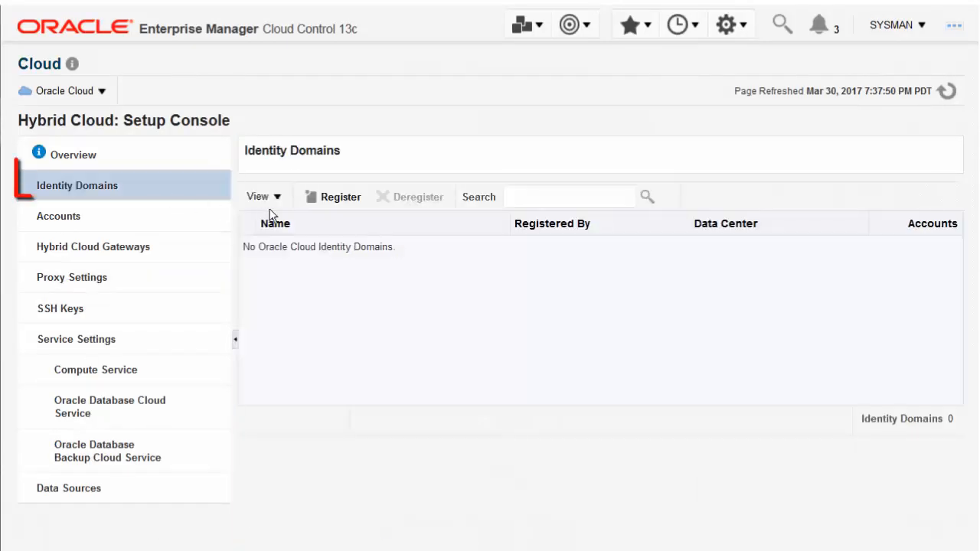
Register identity domain cloud01 in data center EMEA Commercial 2 (em2), then move to Accounts setup.
left_click(340, 197)
type("cloud01")
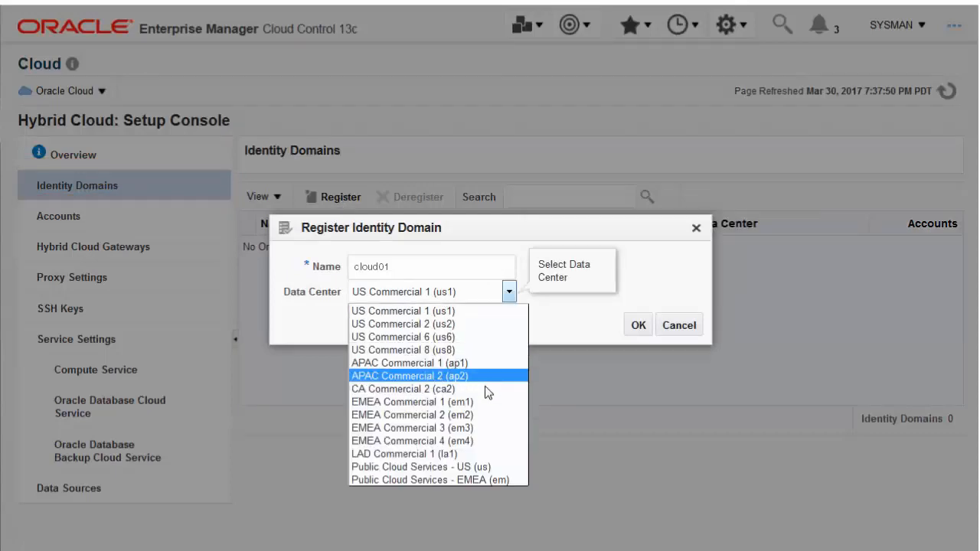
left_click(412, 415)
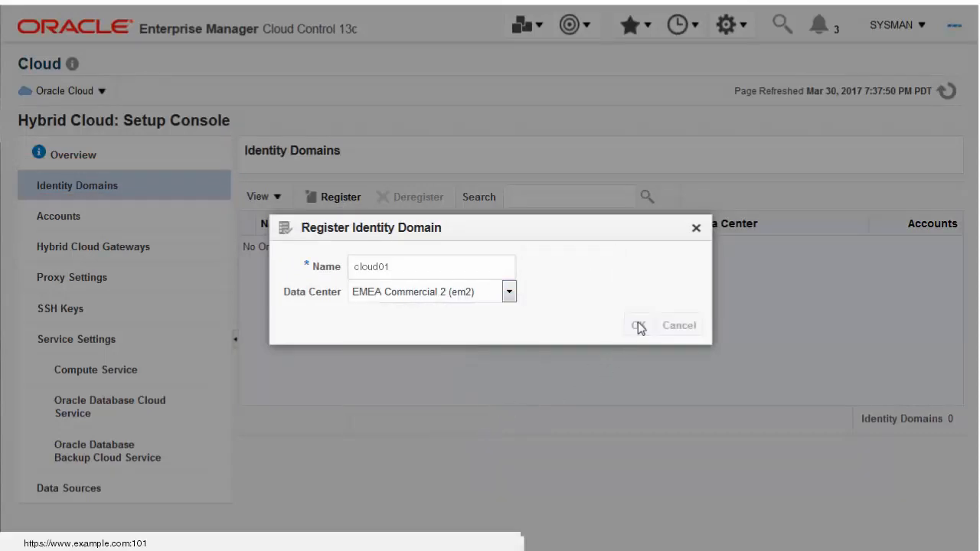
left_click(639, 325)
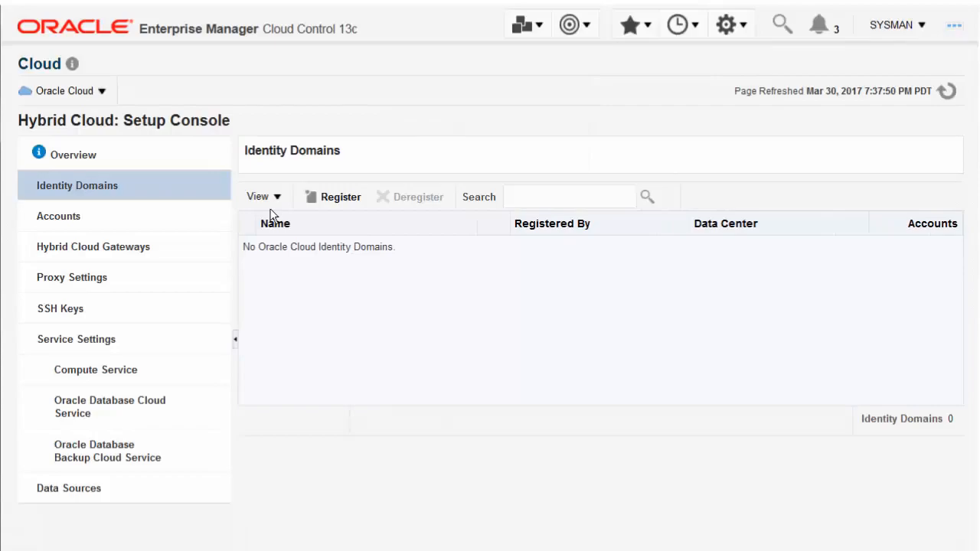
left_click(59, 216)
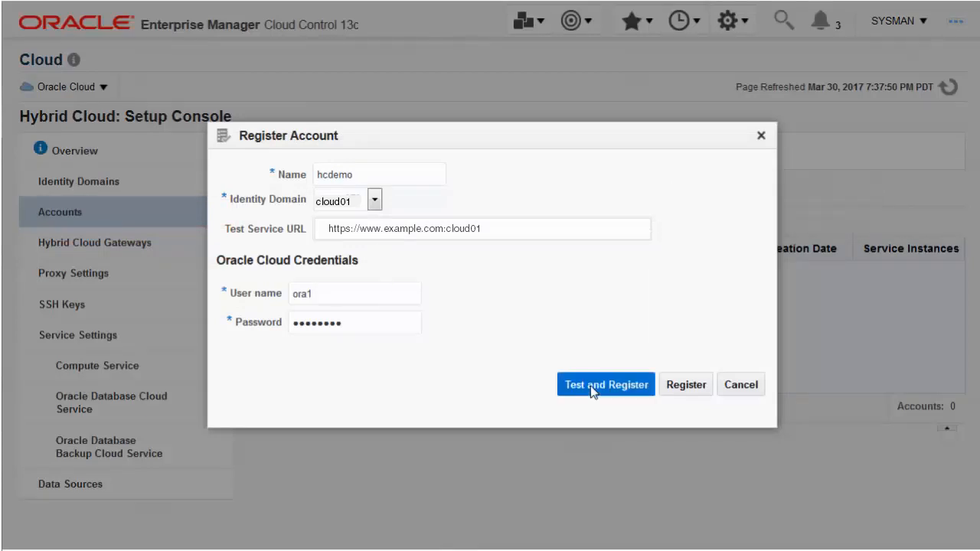
Register the hcdemo account and add linux1.example.com as the hybrid cloud gateway.
left_click(95, 242)
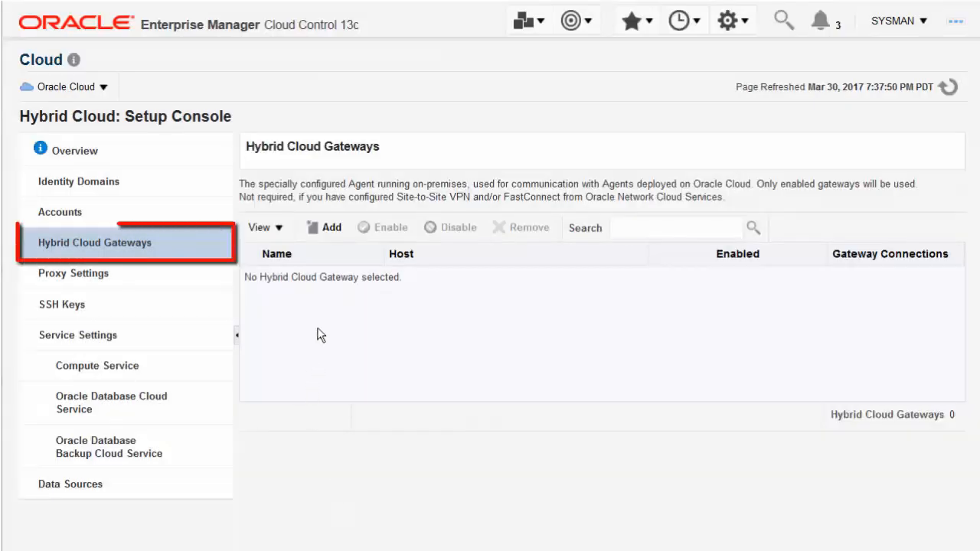
left_click(324, 228)
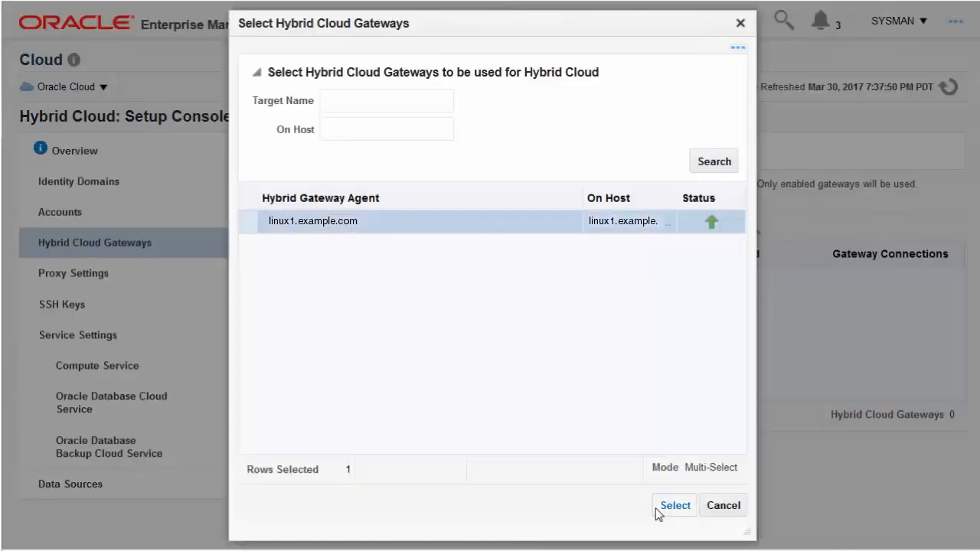
left_click(674, 505)
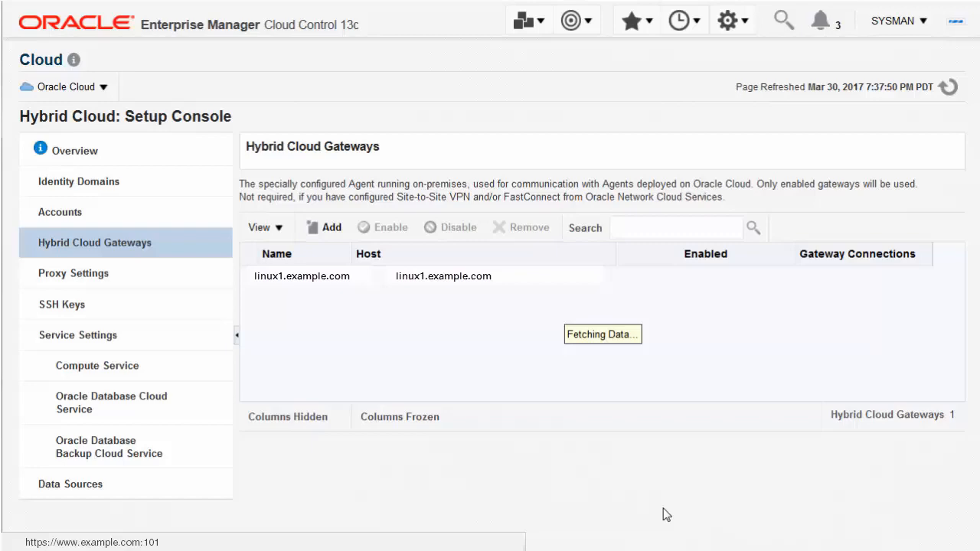
left_click(62, 304)
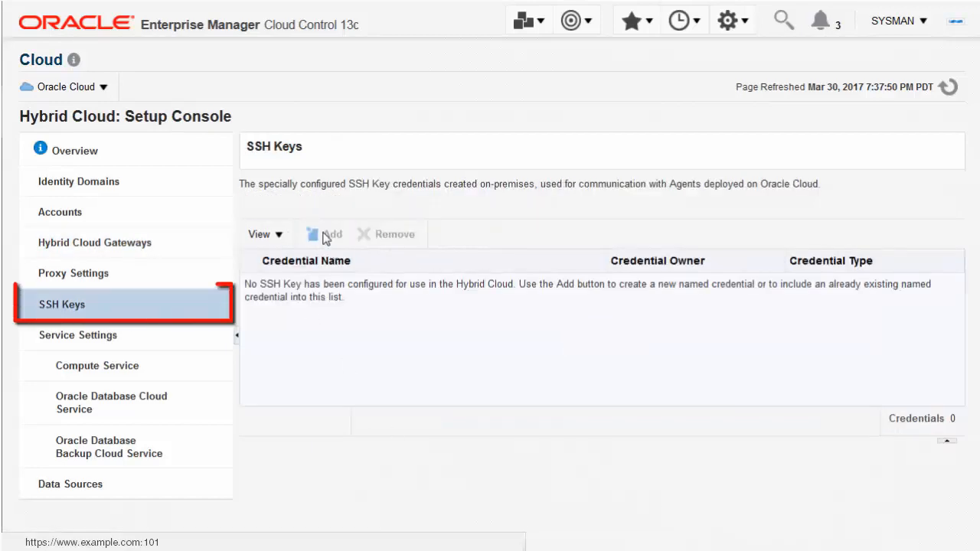
Add SSH key credentials HYBRID_SSH_HOST_LWDBCS (named) and a new HYBRID_SSH_HOST_ROOT_PRIV root credential.
left_click(328, 234)
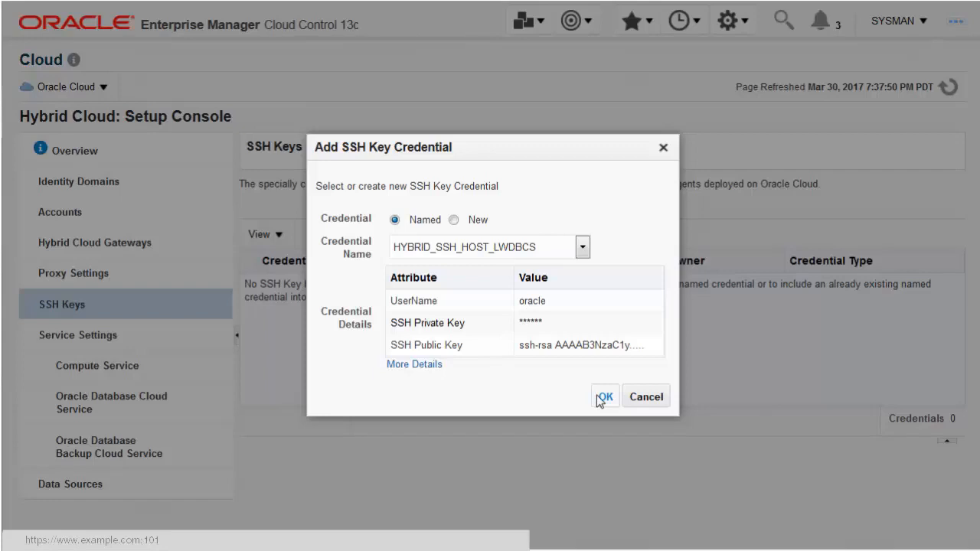
left_click(605, 396)
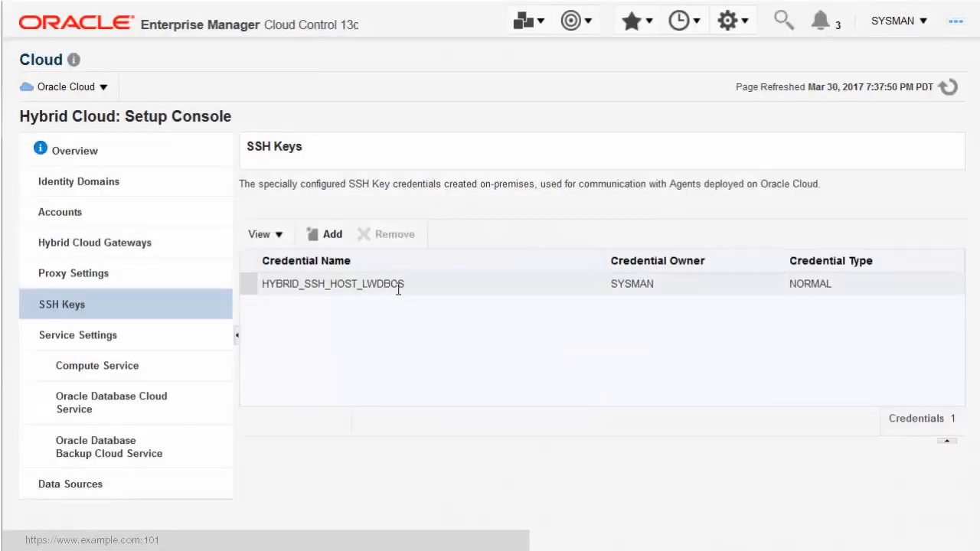
left_click(332, 234)
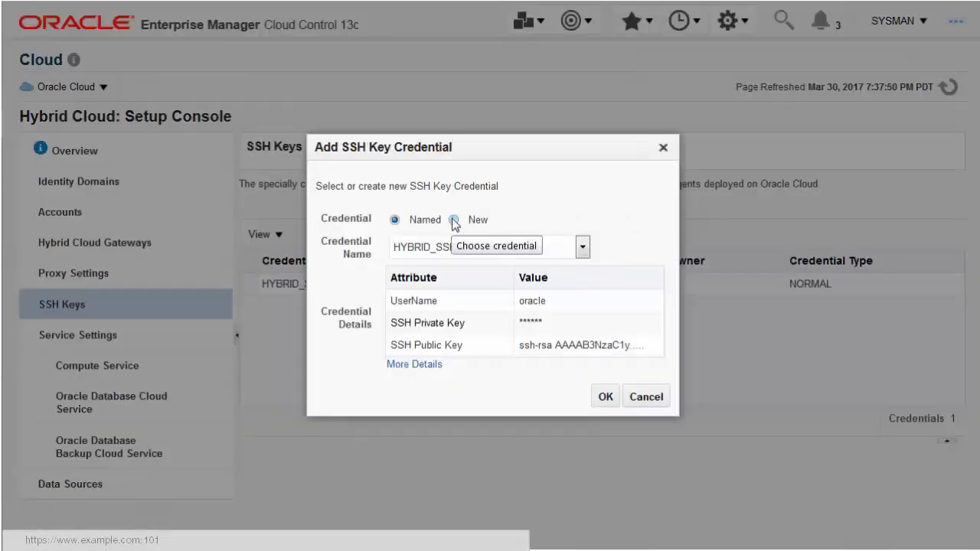
left_click(453, 220)
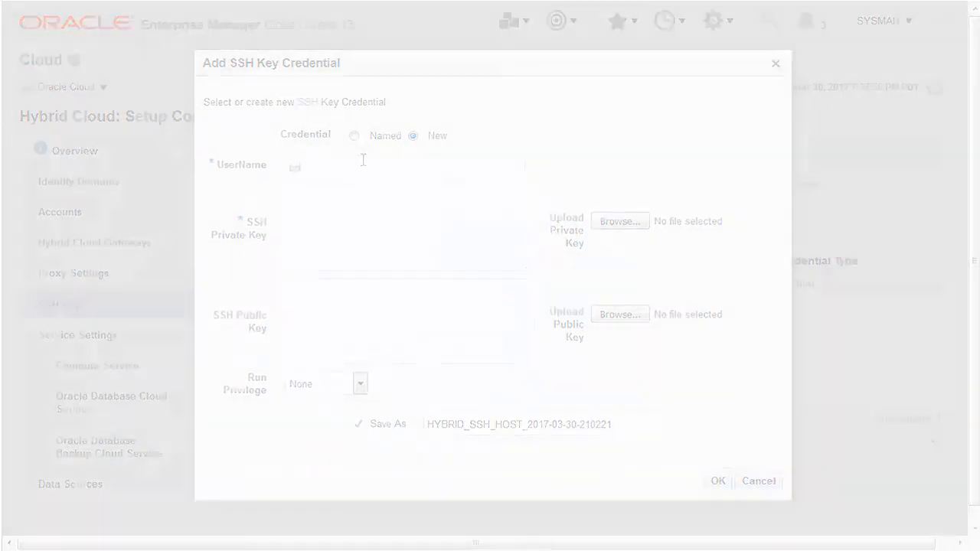
left_click(758, 481)
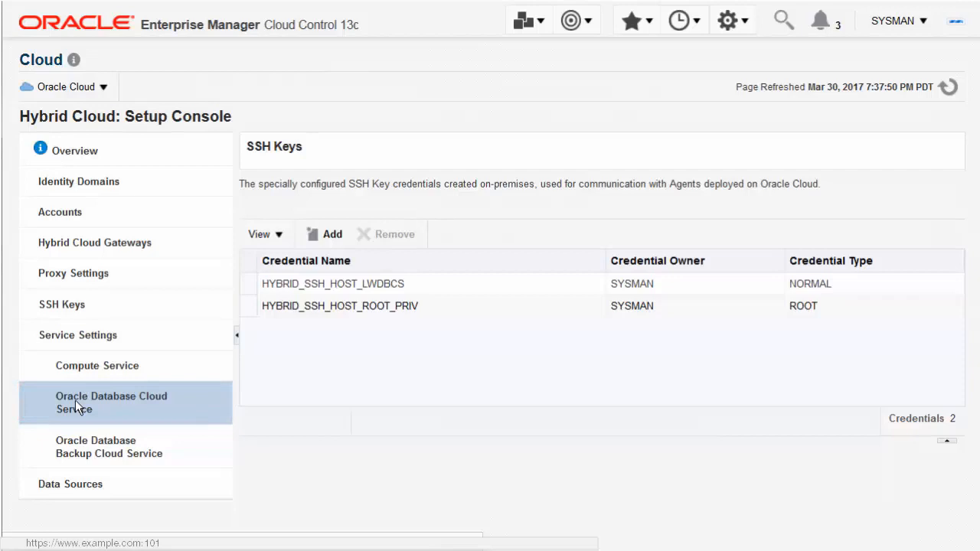
Override Database Cloud Service discovery settings with a DBSNMP monitoring password and apply them.
left_click(111, 402)
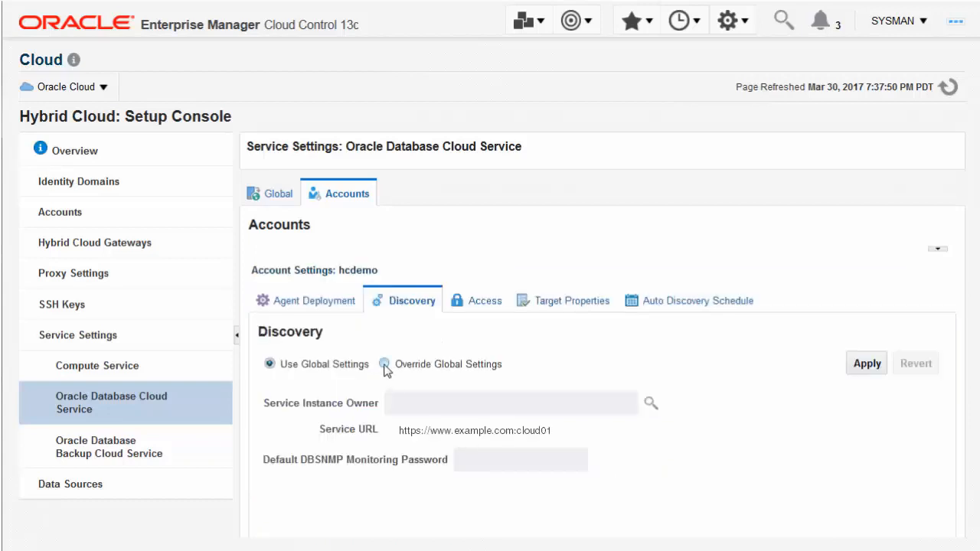
left_click(384, 363)
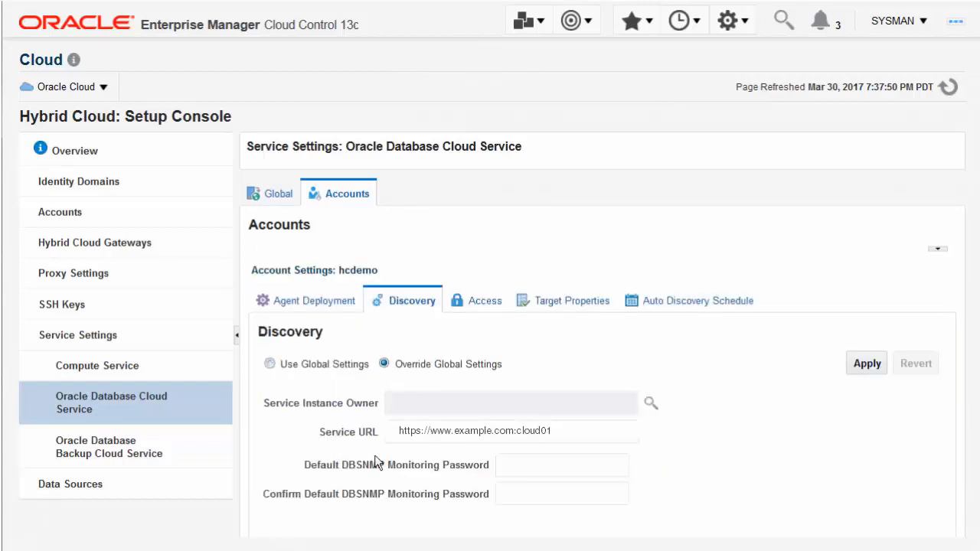
left_click(562, 465)
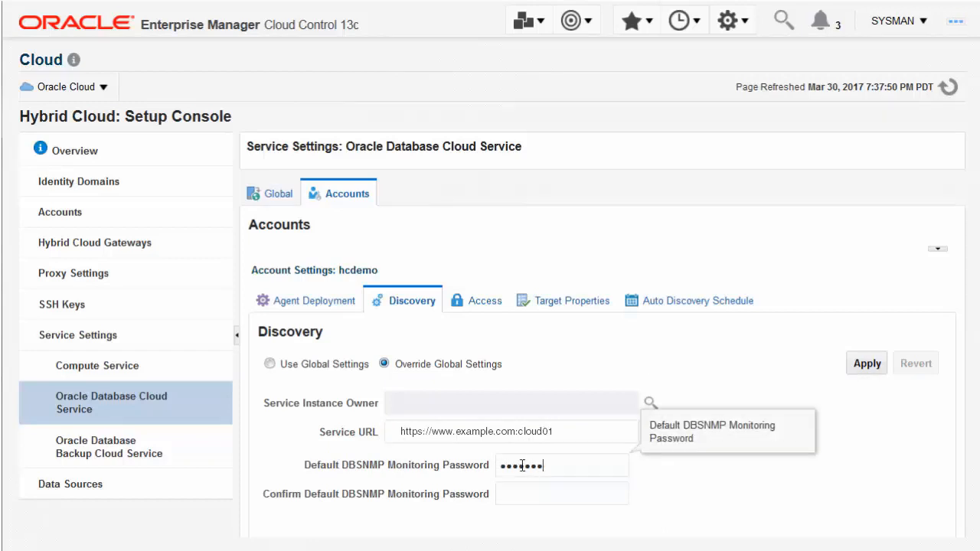
type("•••••••")
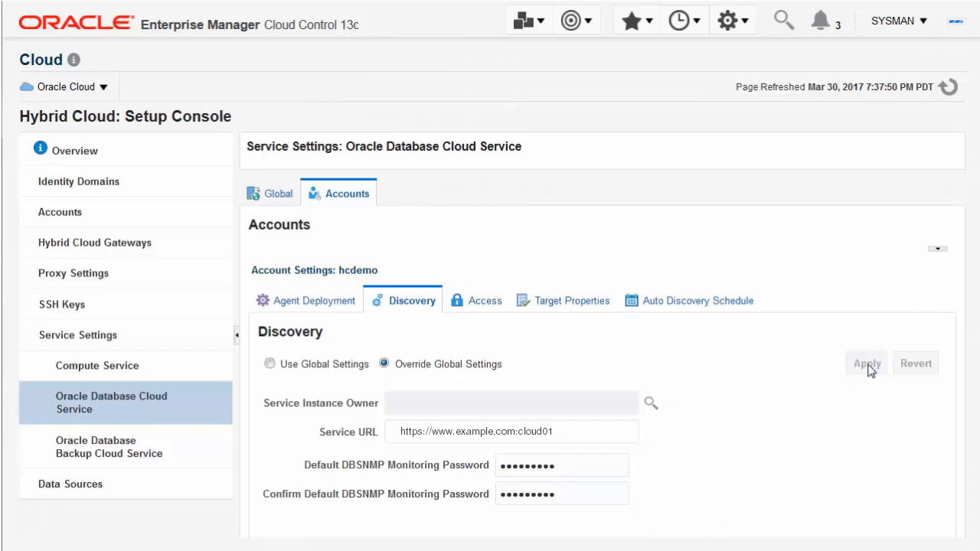
left_click(867, 363)
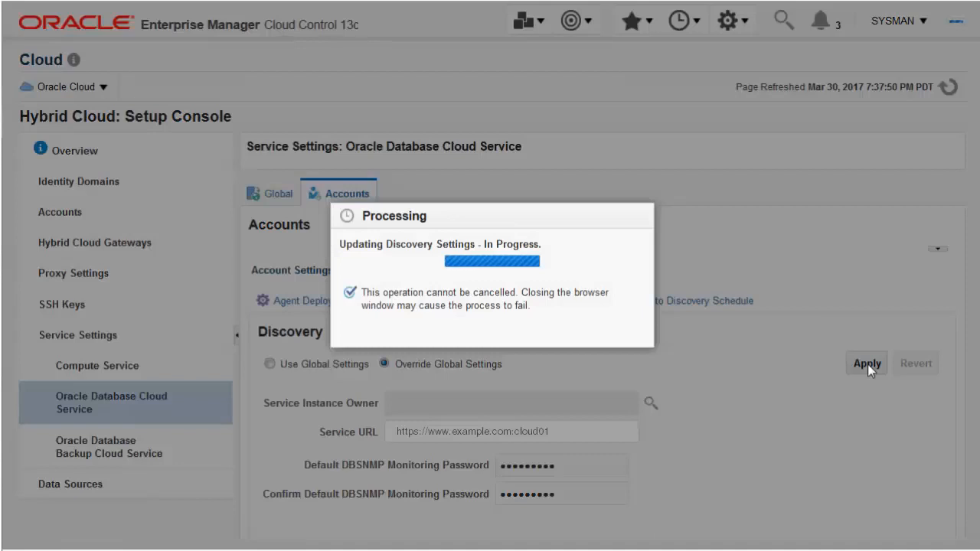
Start Discover Now on the hcdemo account.
left_click(866, 363)
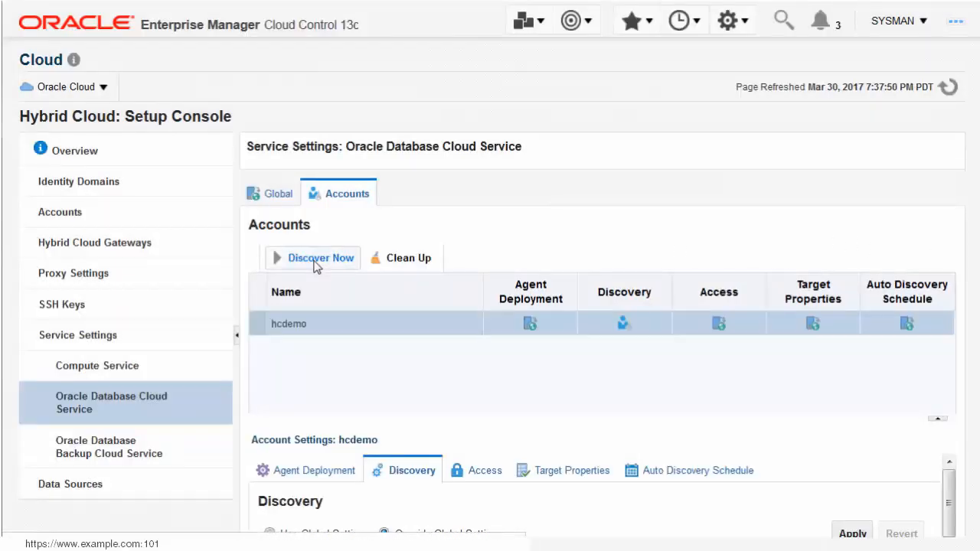
left_click(319, 258)
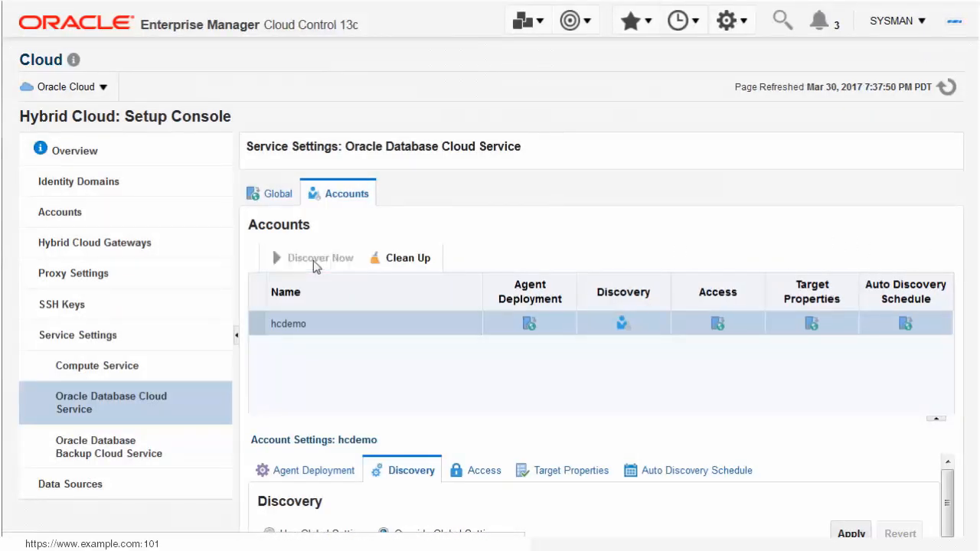
Select SIDBCS for discovery and continue to the hybrid agent step.
left_click(319, 257)
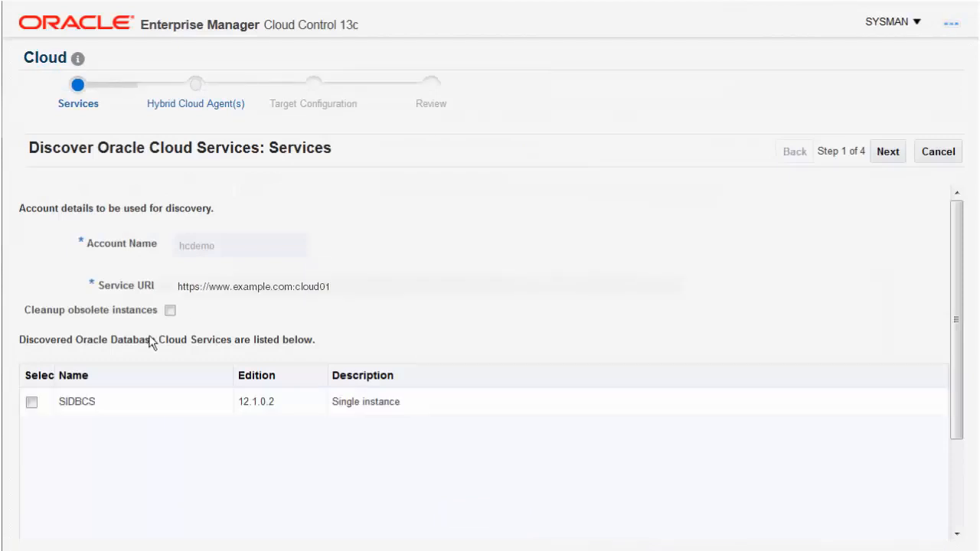
left_click(31, 402)
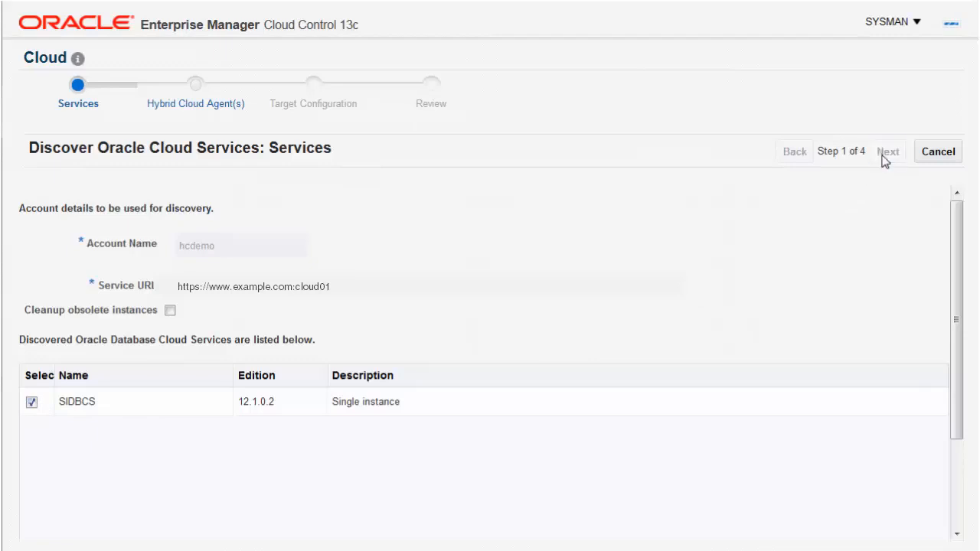
left_click(889, 151)
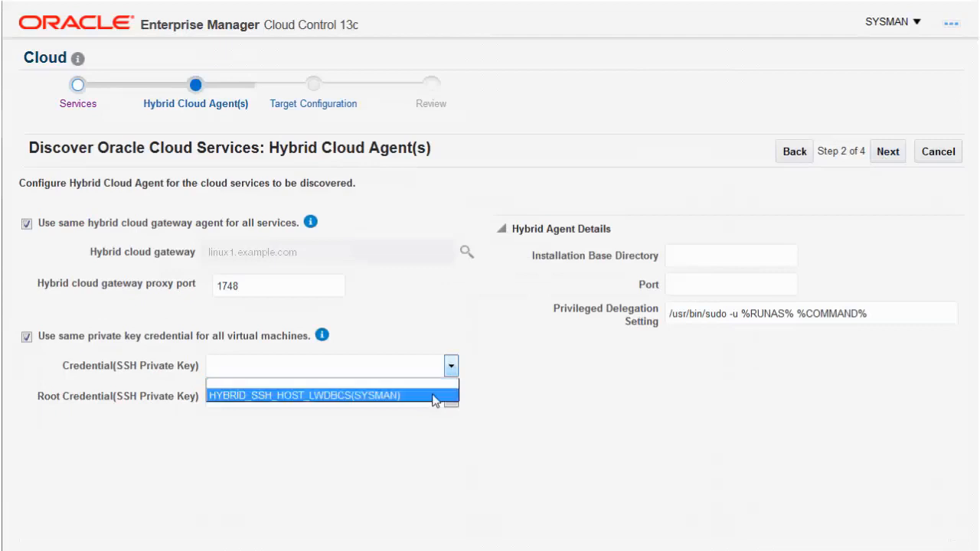
Choose HYBRID_SSH_HOST_LWDBCS and HYBRID_SSH_HOST_ROOT_PRIV credentials with base directory /home/oracle/hybrid.
left_click(331, 396)
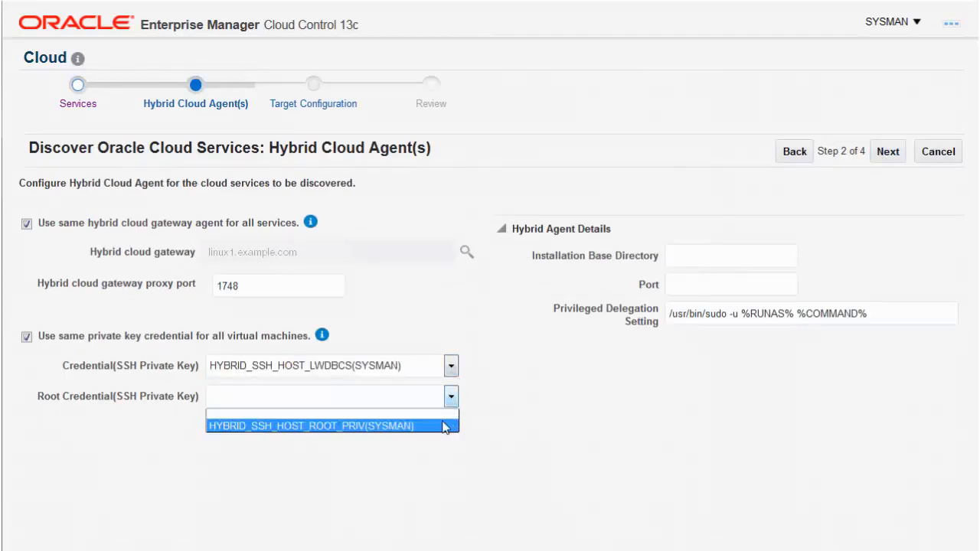
left_click(310, 426)
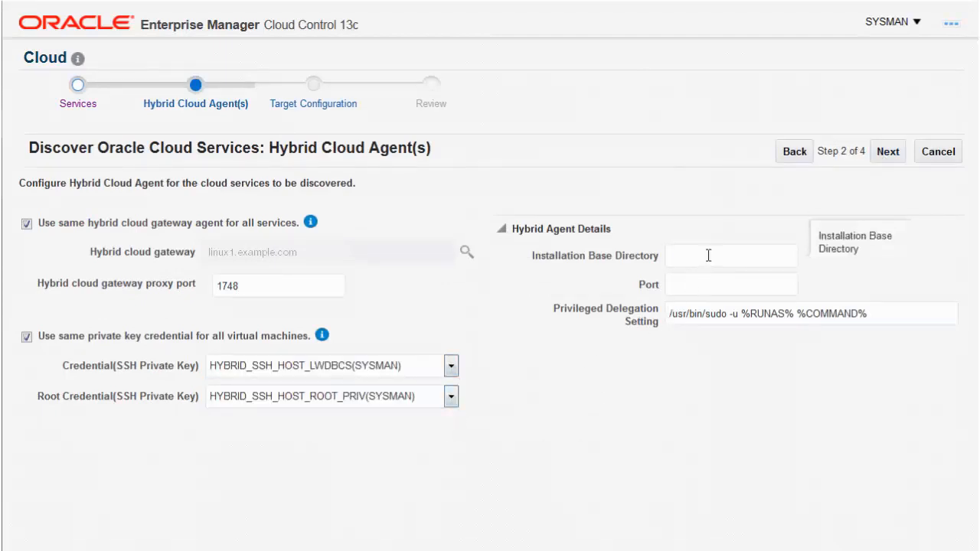
type("/home/oracle/hybrid_agent13c")
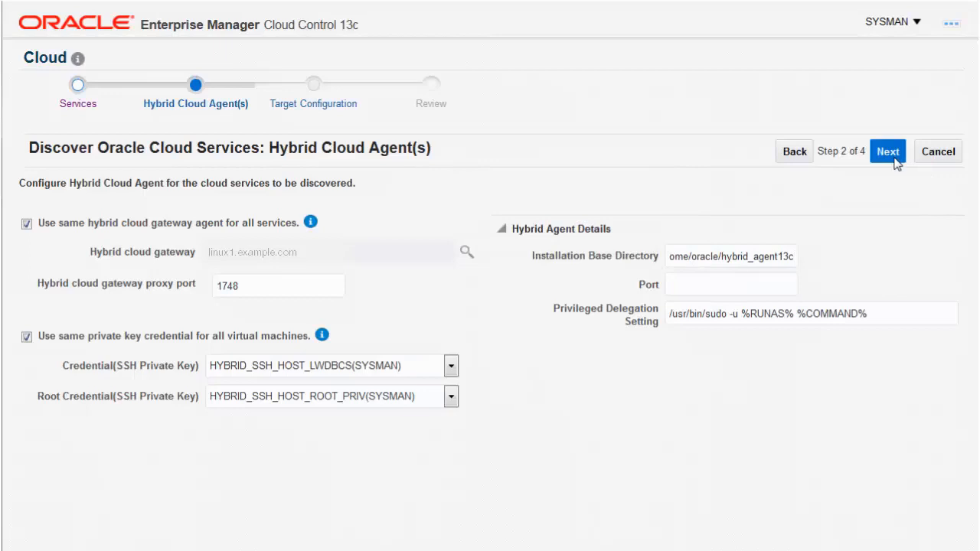
Advance through Target Configuration and Review, then submit SIDBCS for discovery.
left_click(887, 151)
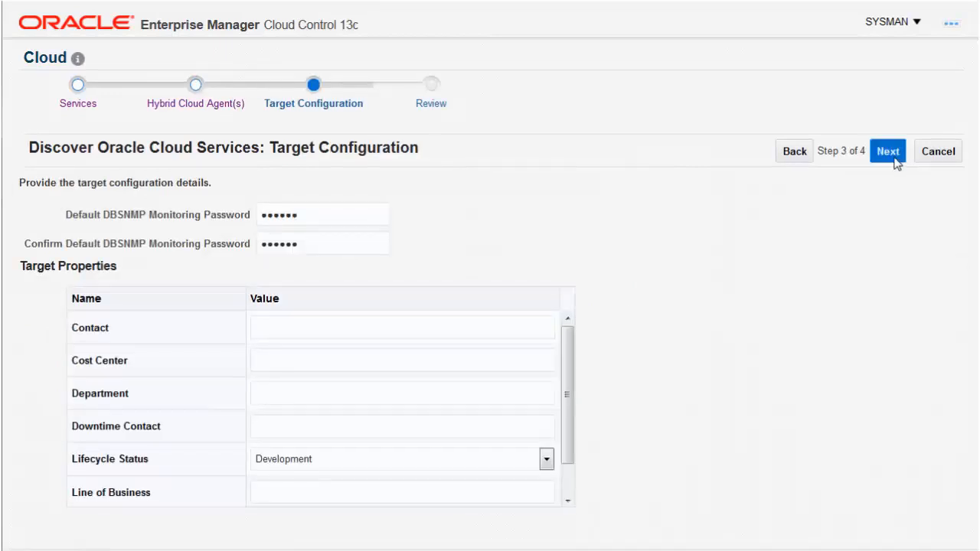
left_click(887, 151)
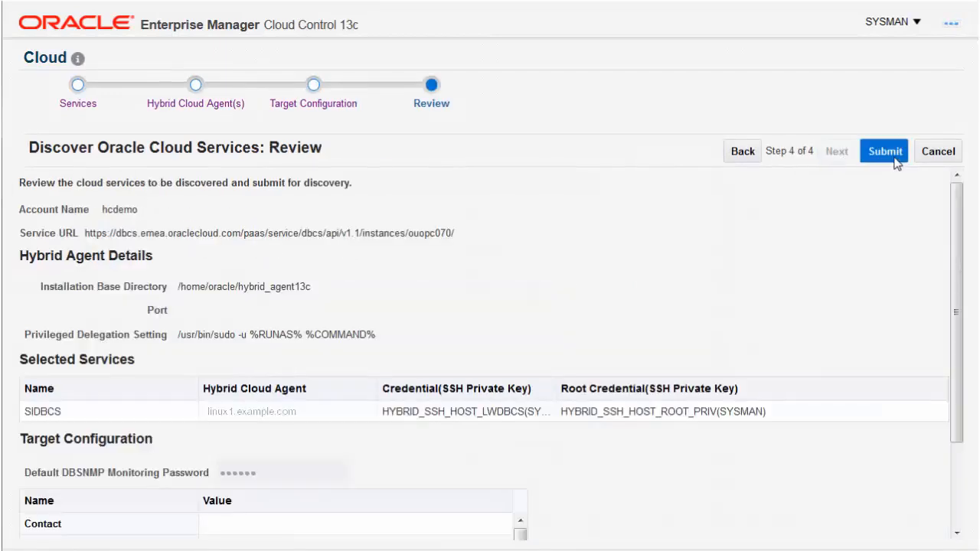
left_click(883, 151)
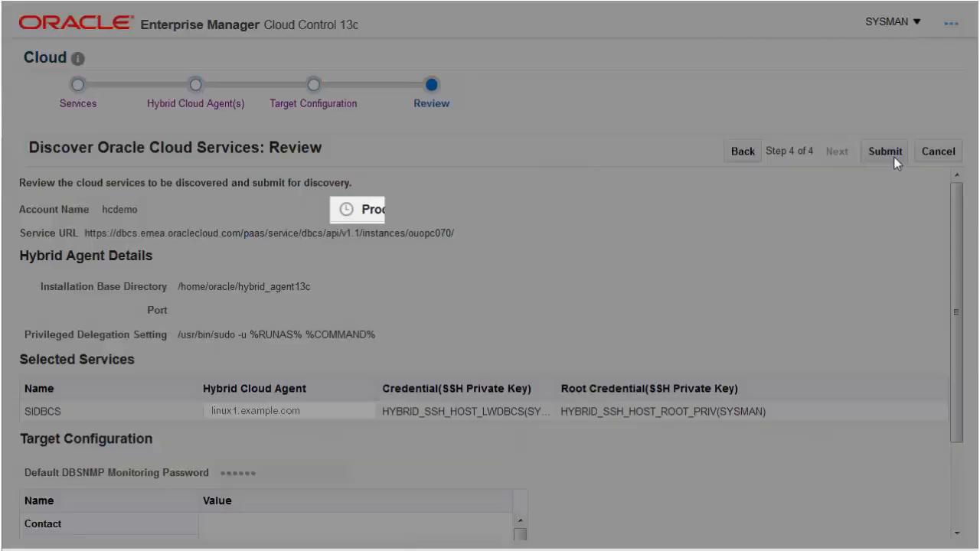
left_click(883, 151)
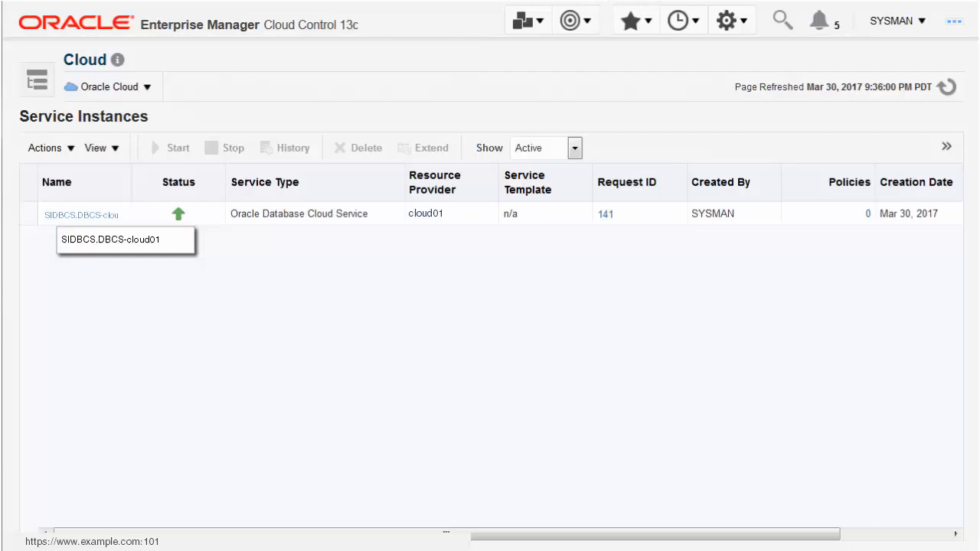
Open SIDBCS.DBCS-cloud01's home page and launch its Oracle Database Cloud Services Console.
left_click(80, 215)
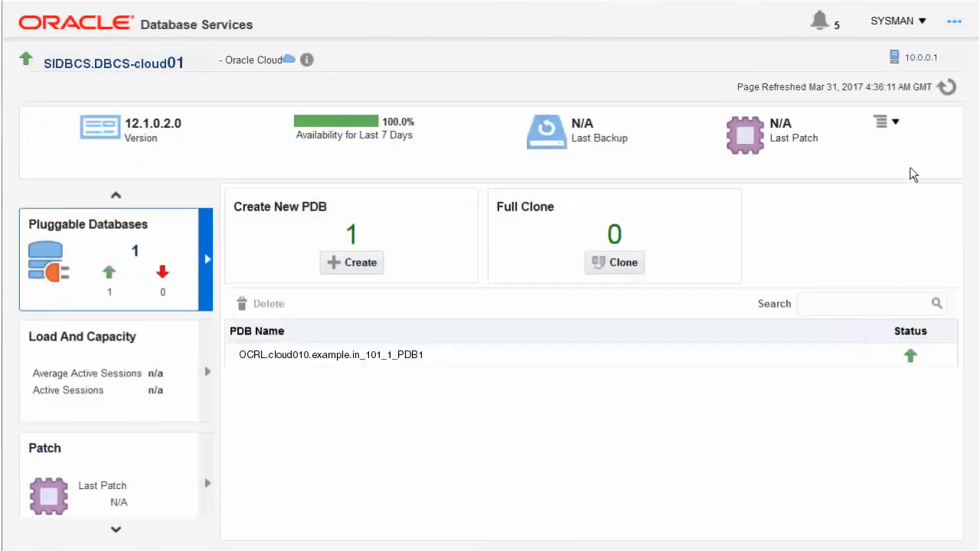
left_click(883, 121)
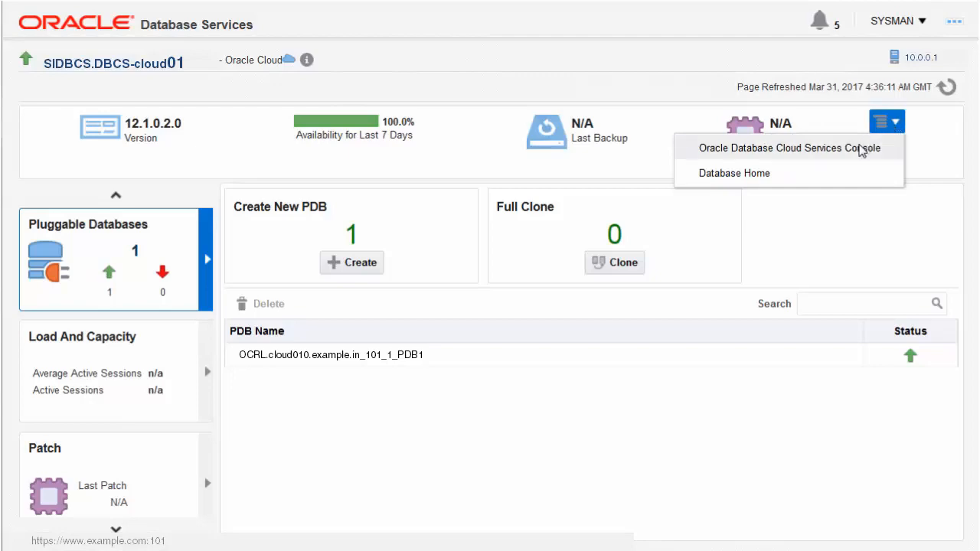
left_click(789, 148)
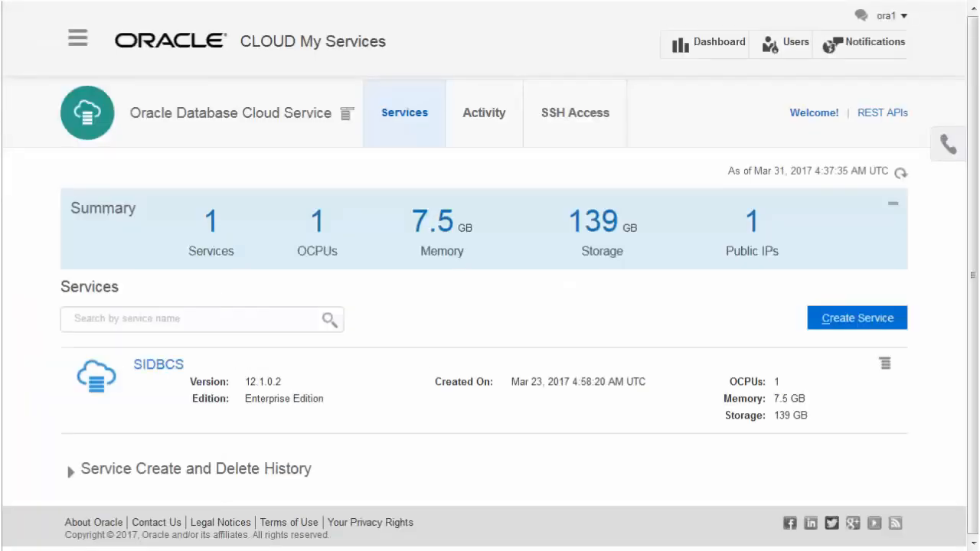